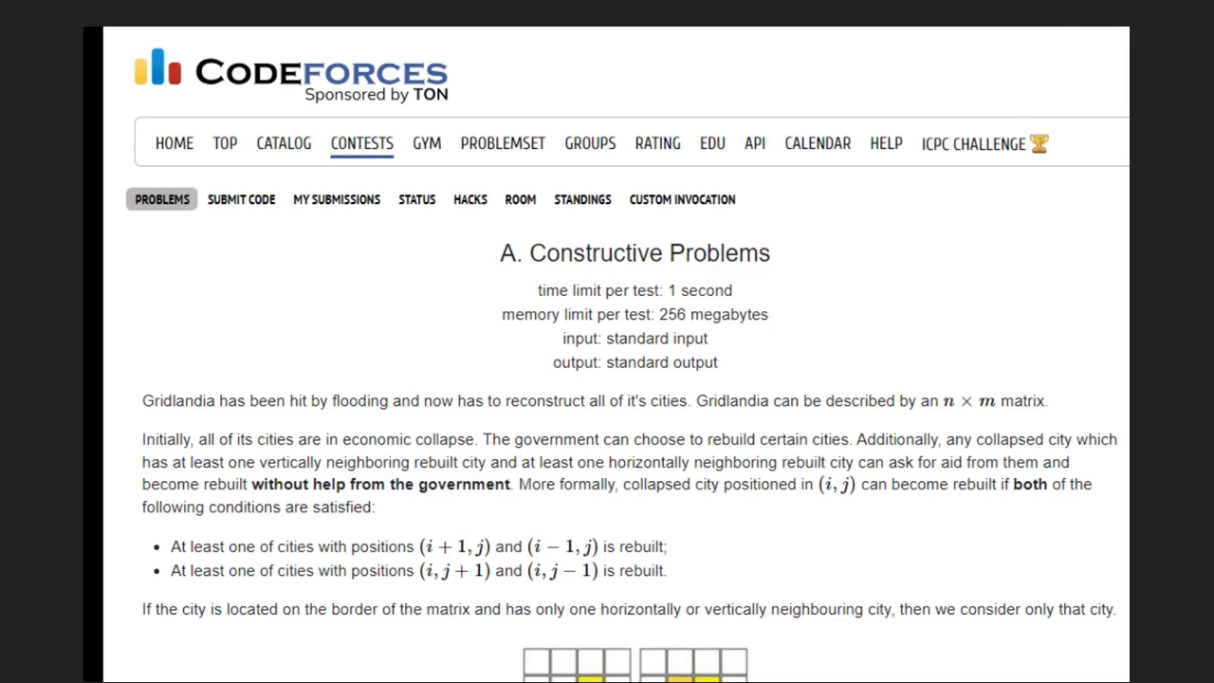
- Scroll down the statement to the example grid illustrations and their caption
left_click(770, 343)
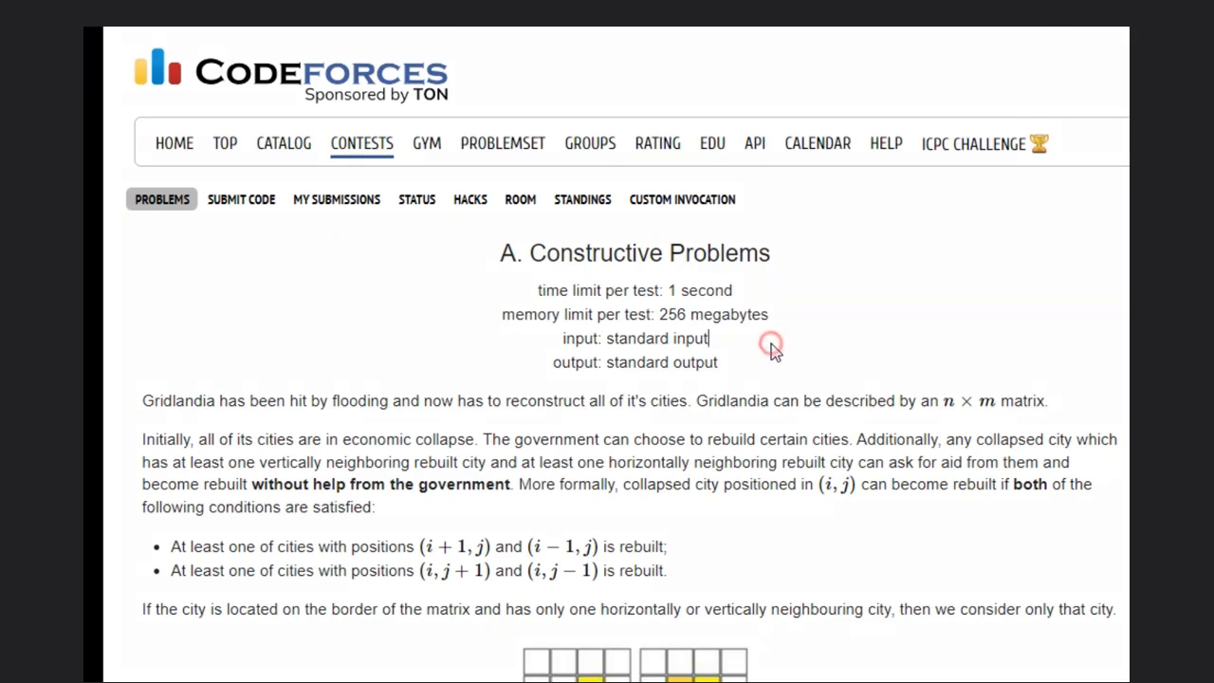
mouse_move(217, 406)
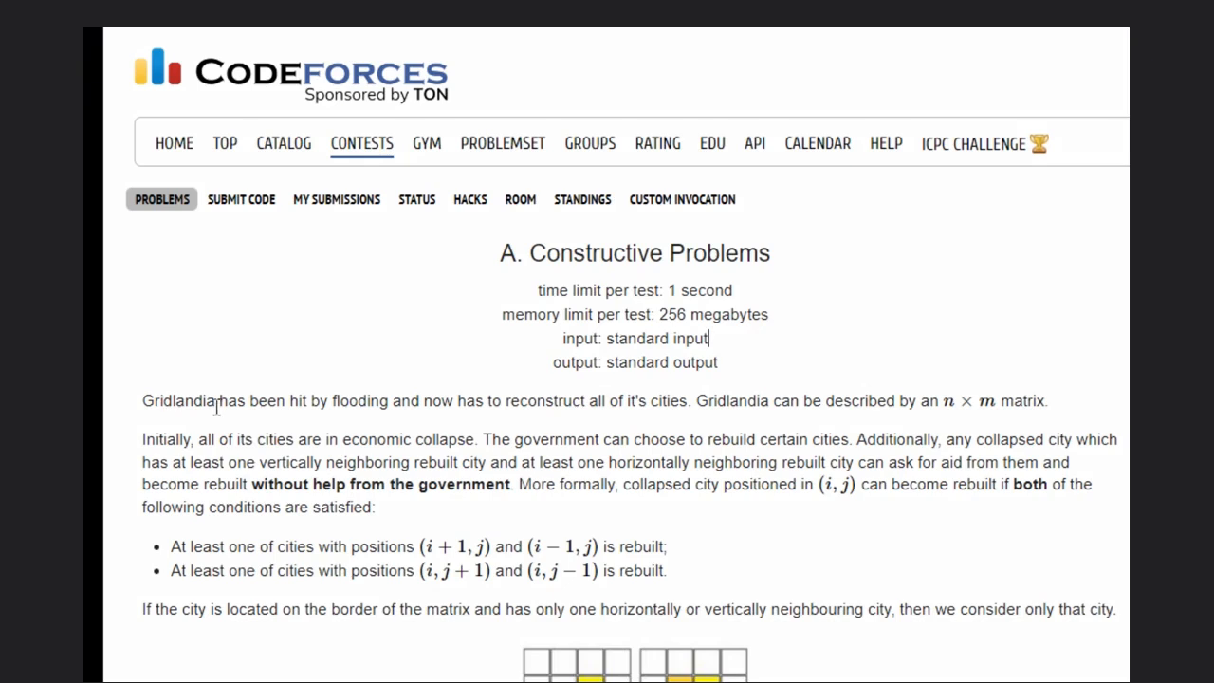
mouse_move(422, 402)
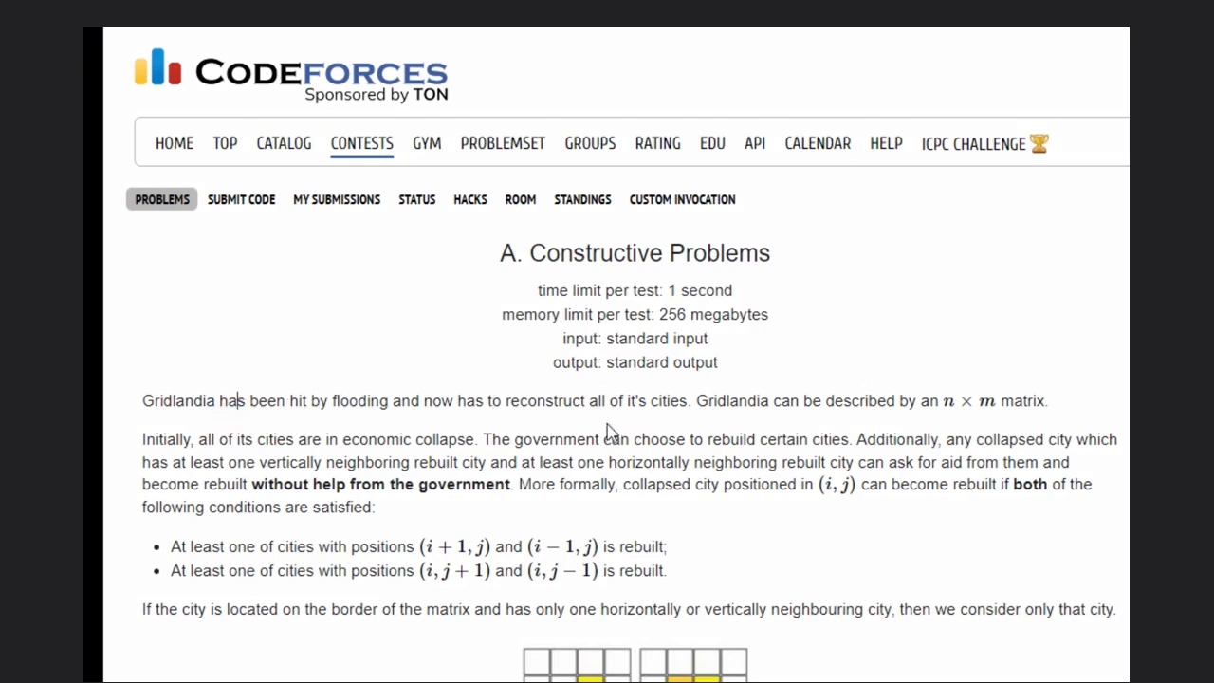
mouse_move(649, 421)
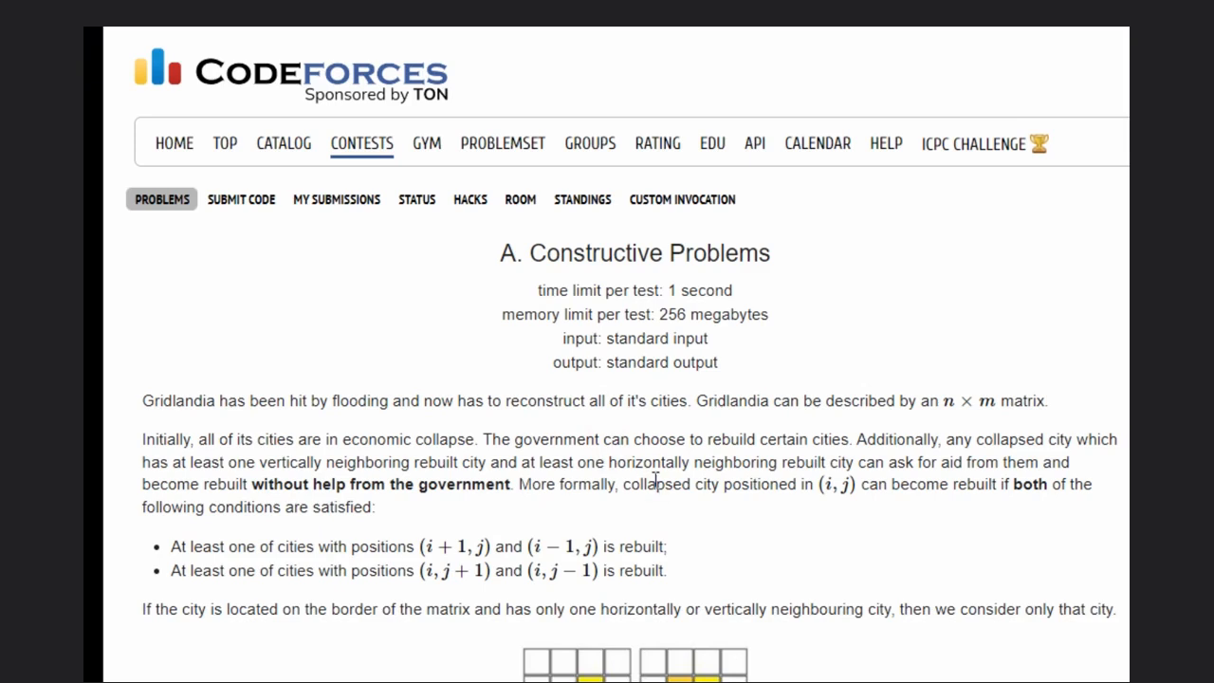
scroll("down", 3)
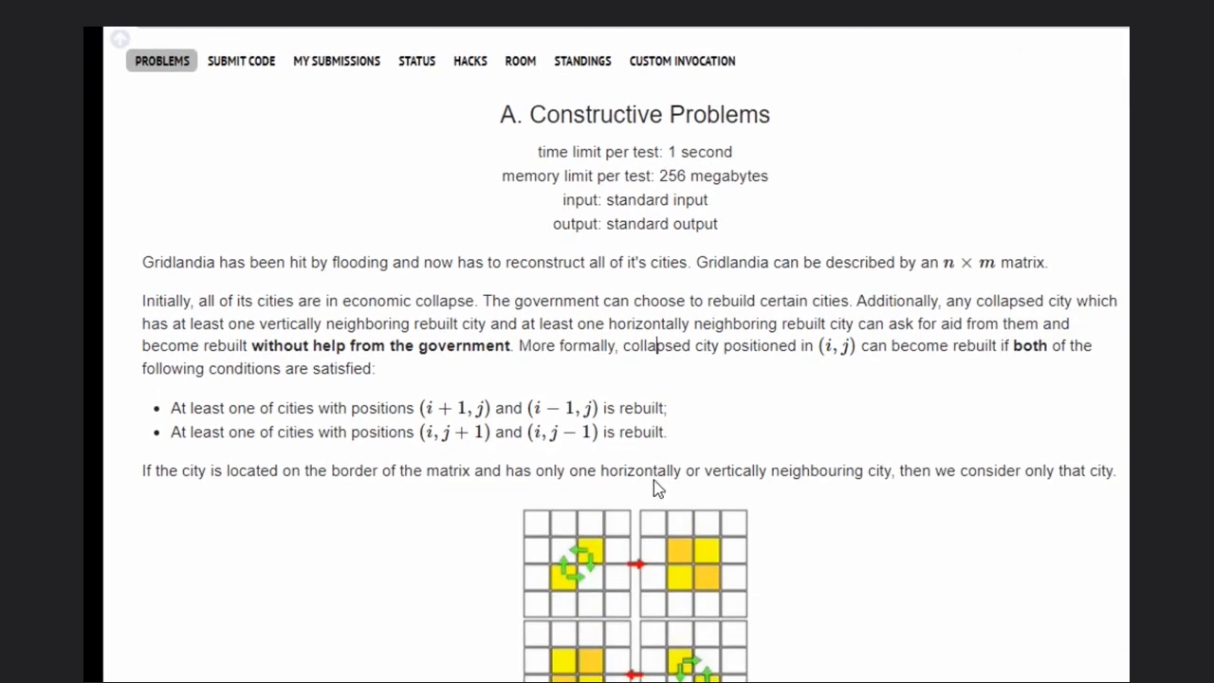
mouse_move(521, 292)
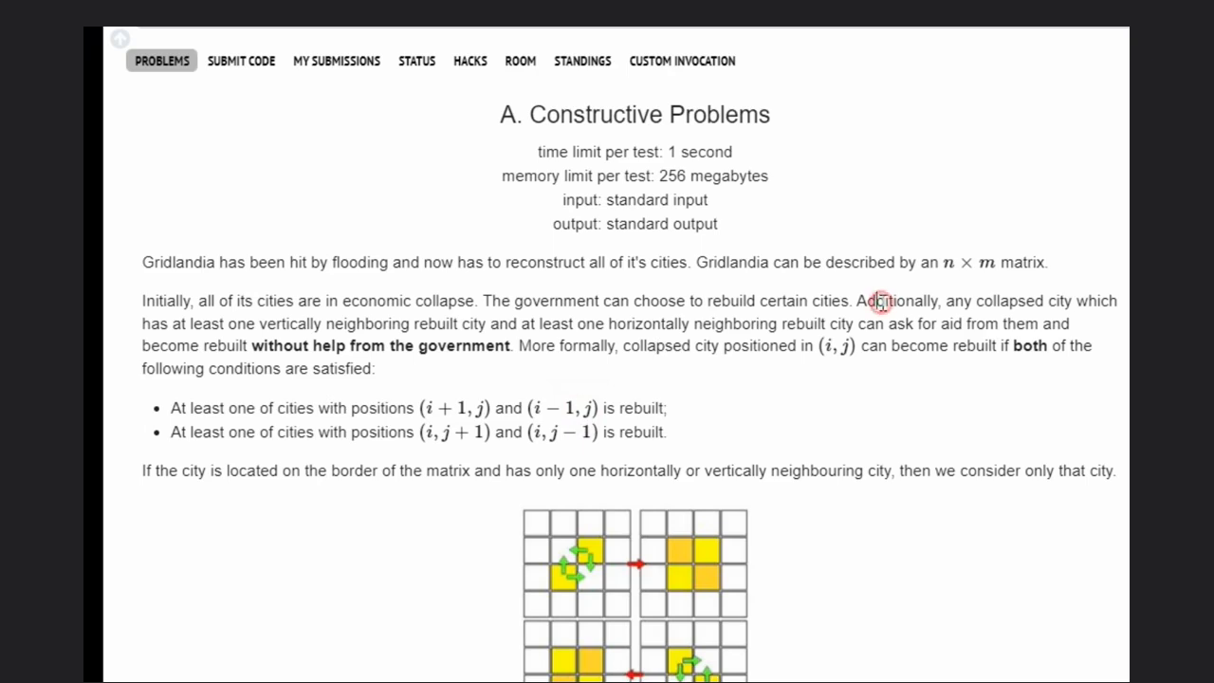
mouse_move(329, 326)
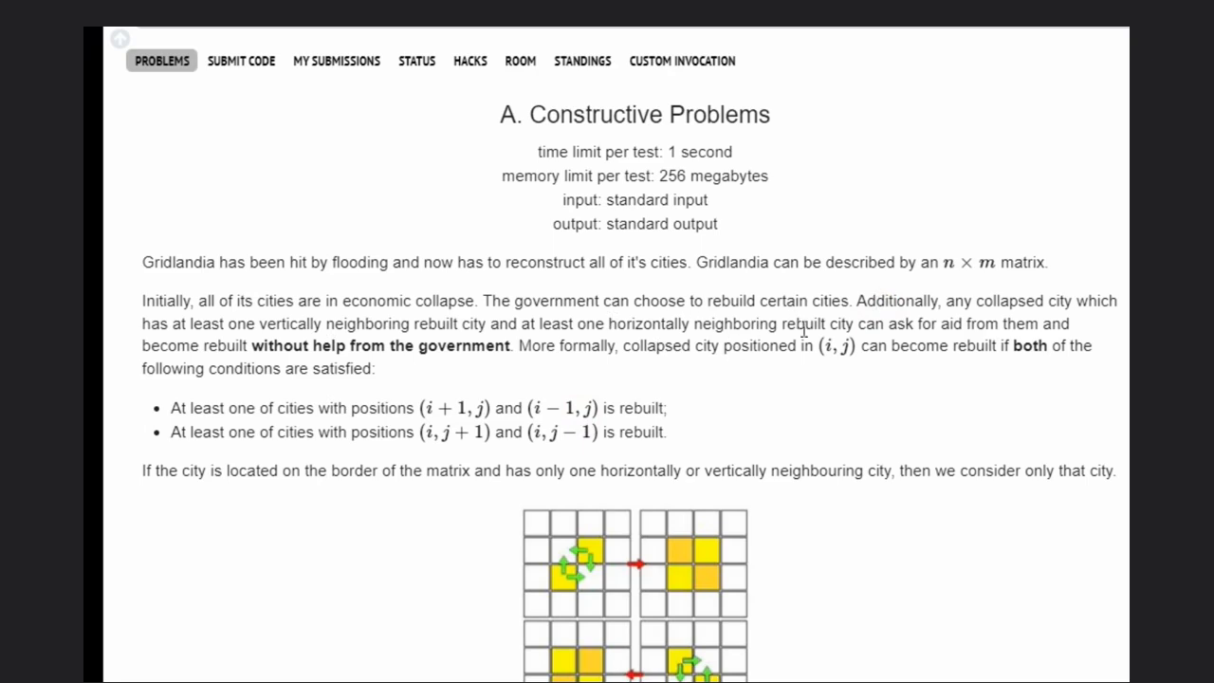
mouse_move(896, 325)
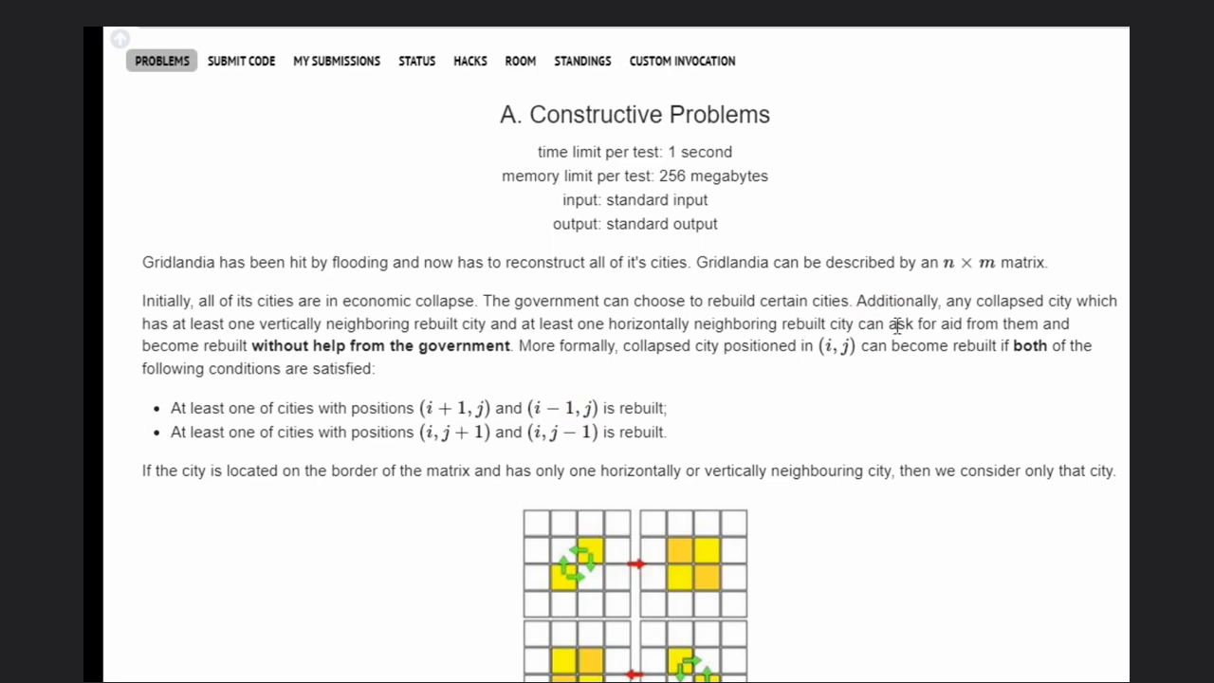
scroll("down", 3)
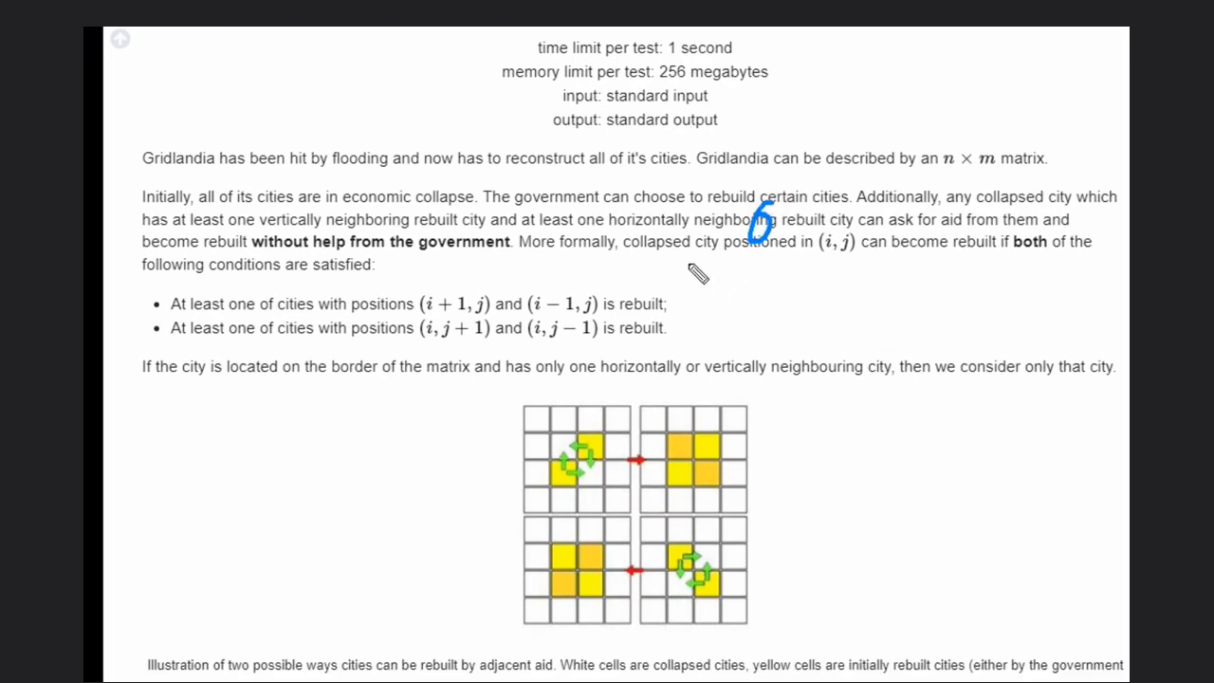
mouse_move(850, 286)
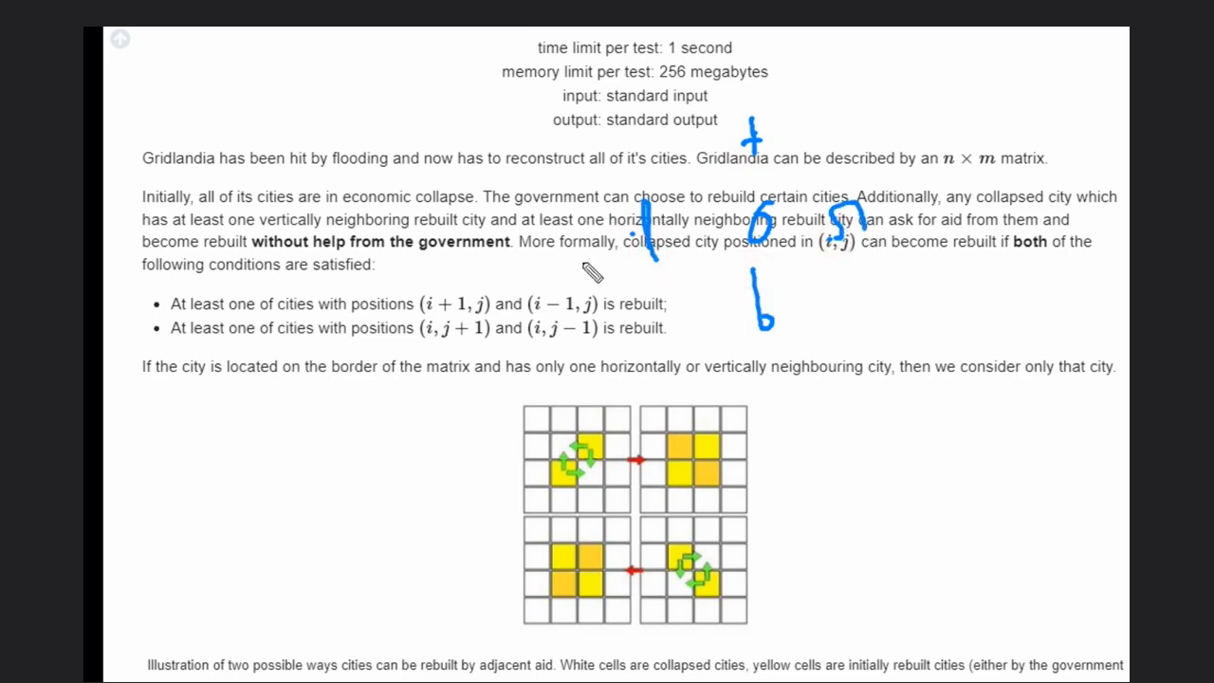
mouse_move(817, 182)
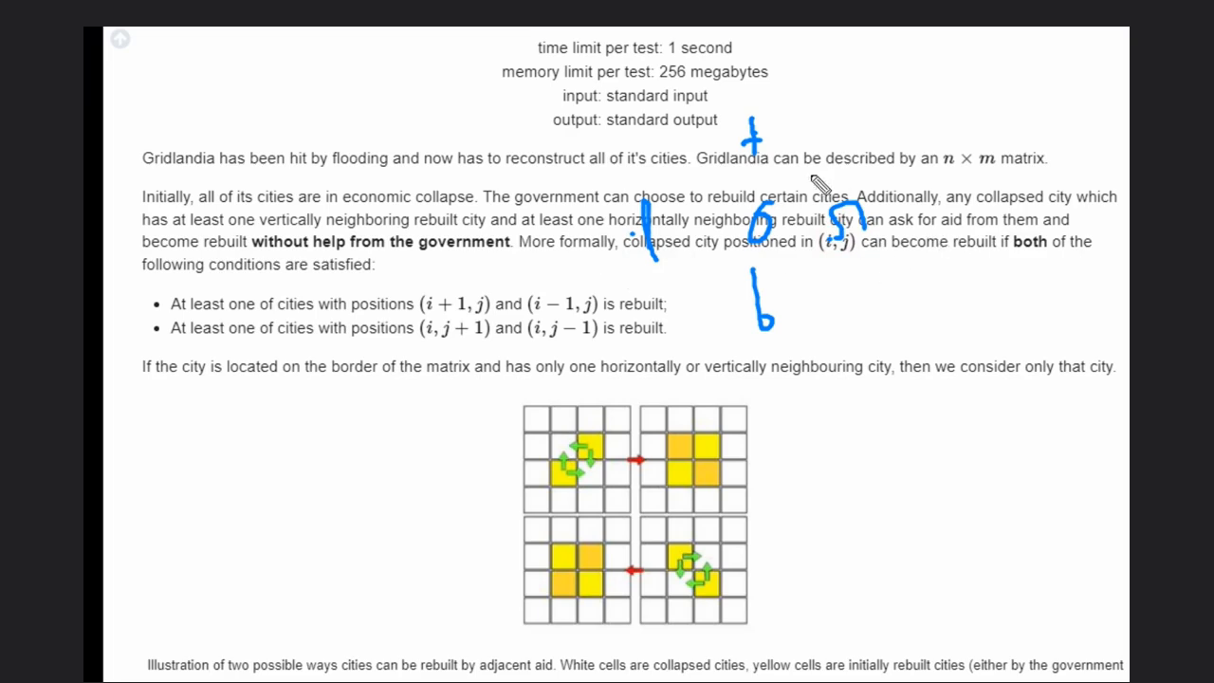
mouse_move(934, 199)
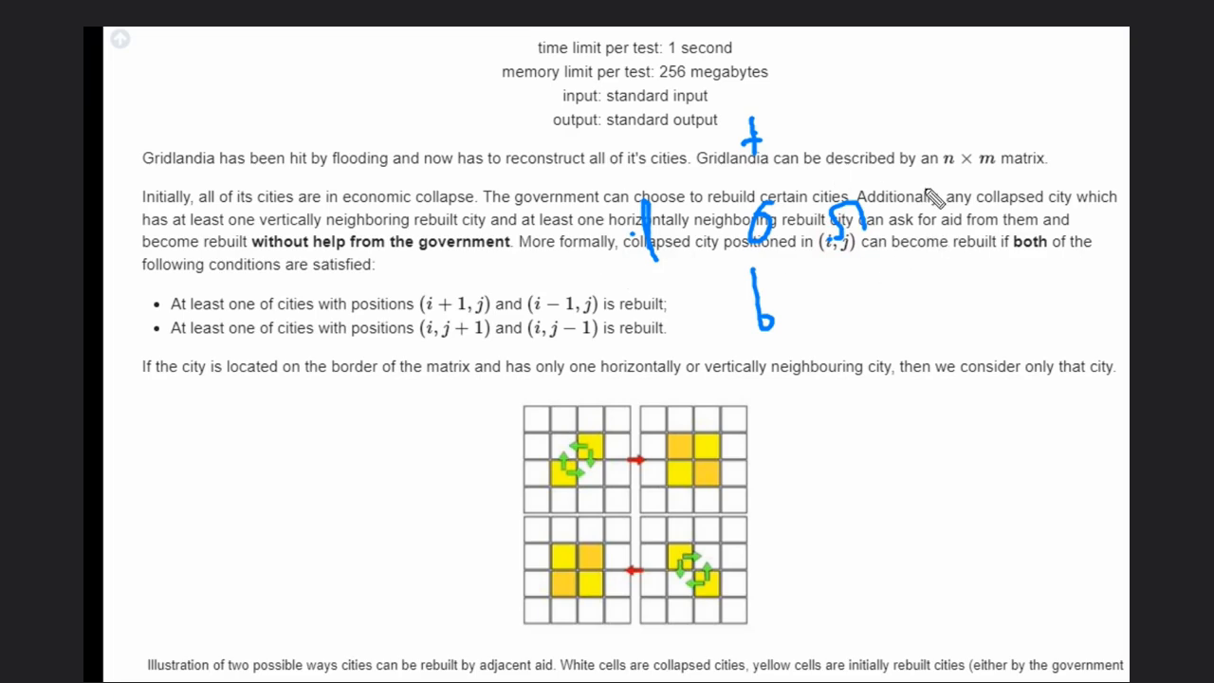
mouse_move(822, 335)
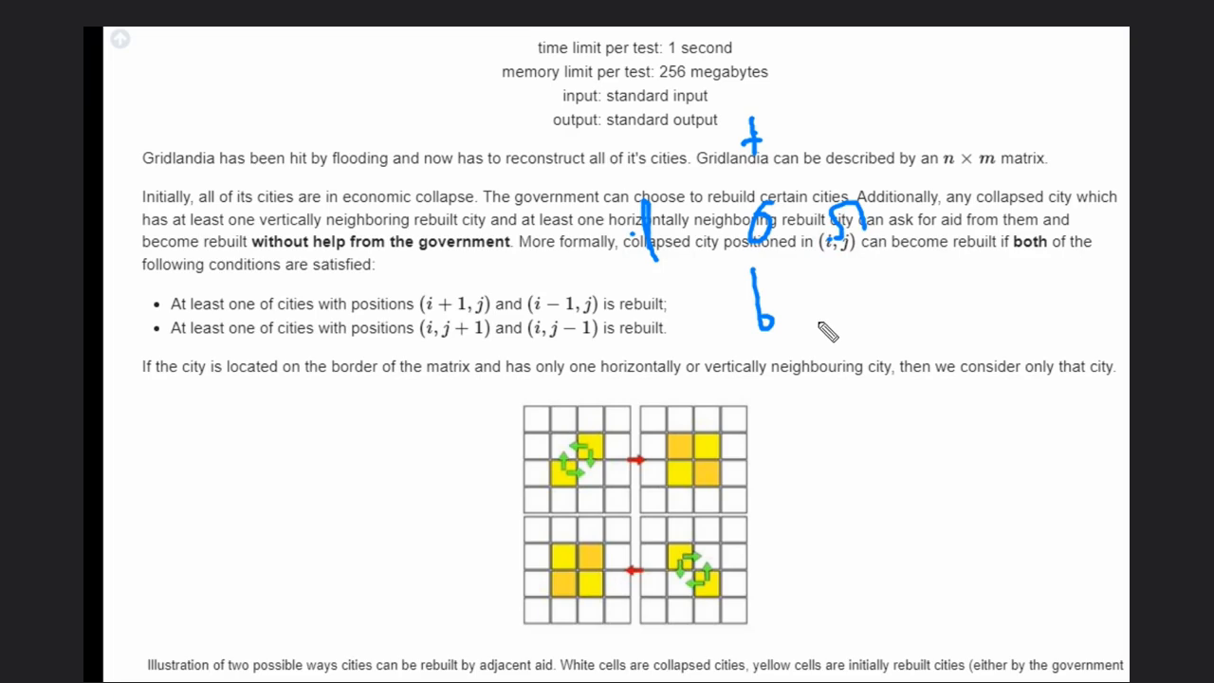
mouse_move(796, 264)
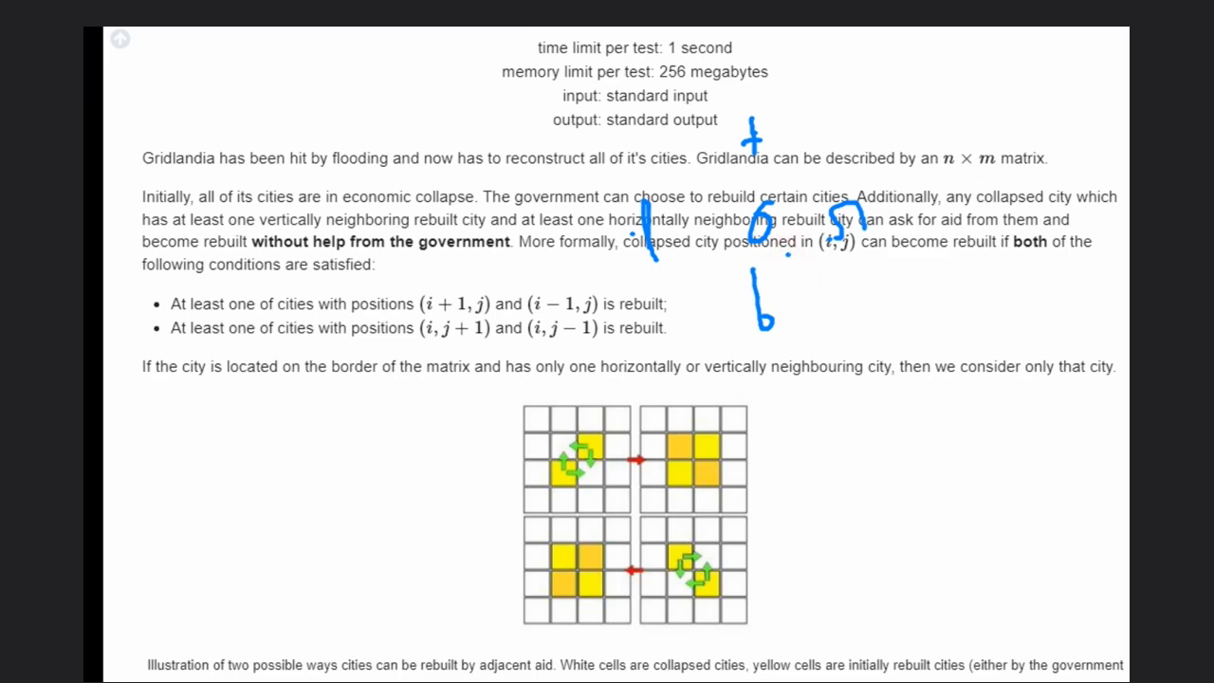
- Scroll further down to the Input, Output and example tests sections
scroll("down", 3)
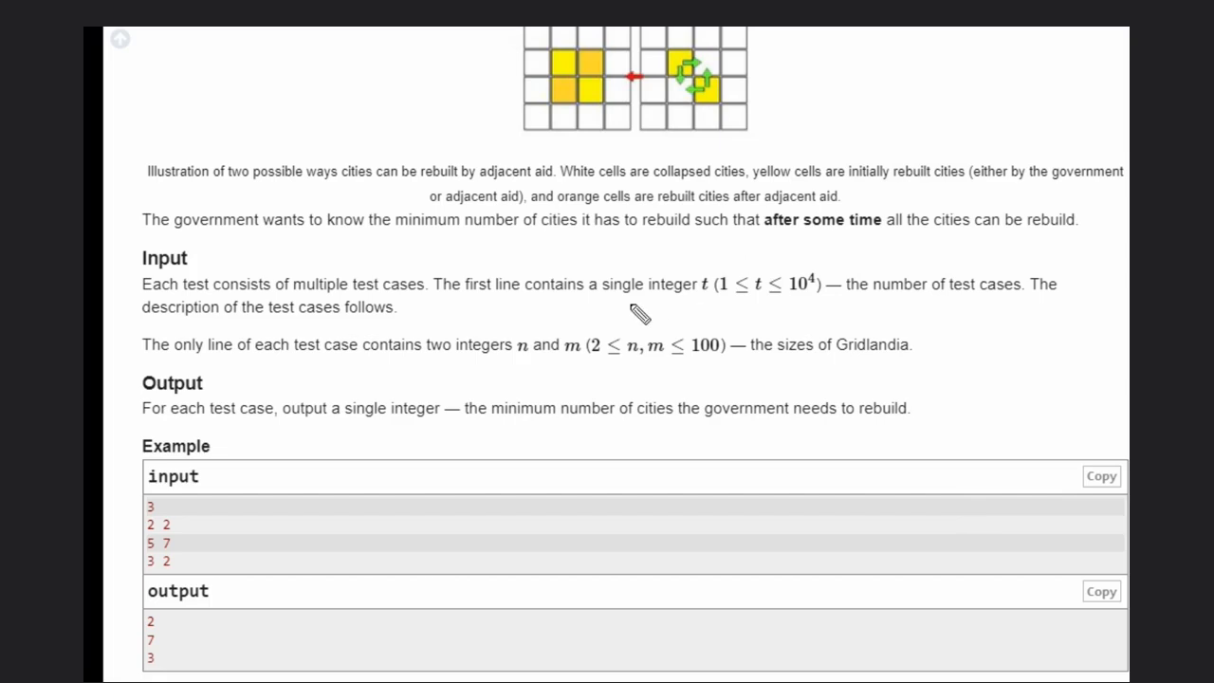
mouse_move(588, 161)
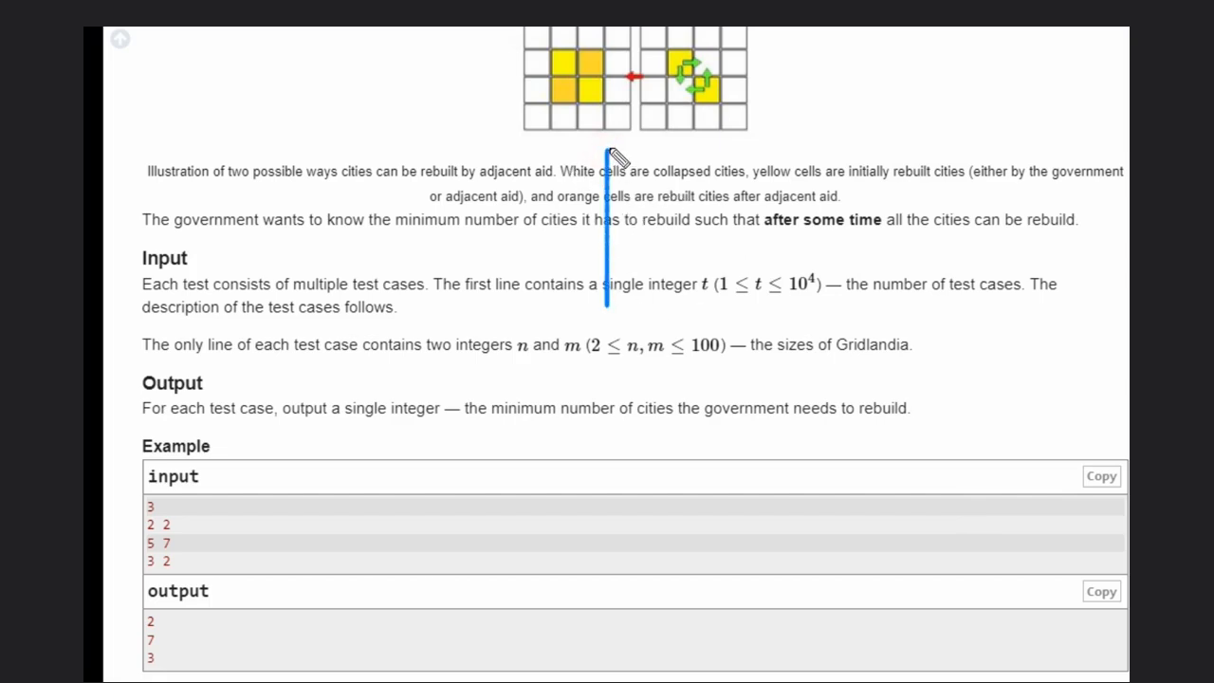
- Sketch a blue 2×2 grid with an X top-left and an O lower-left
left_click_drag(607, 151, 891, 313)
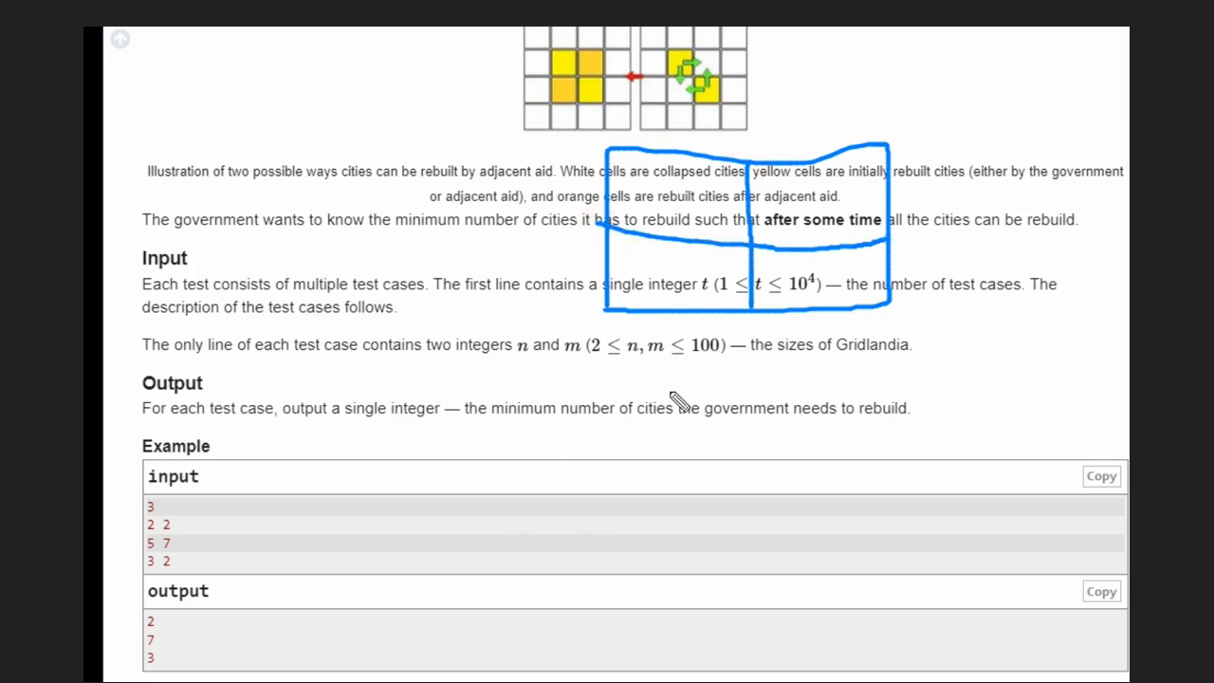
left_click_drag(660, 171, 697, 223)
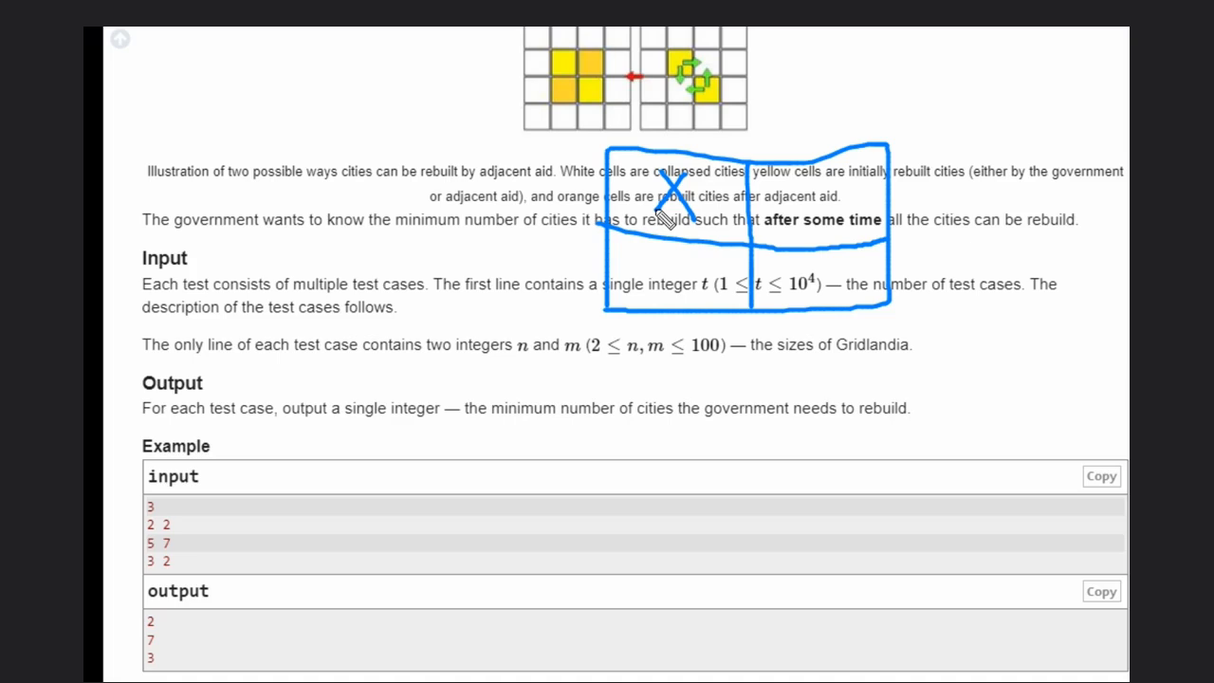
mouse_move(720, 280)
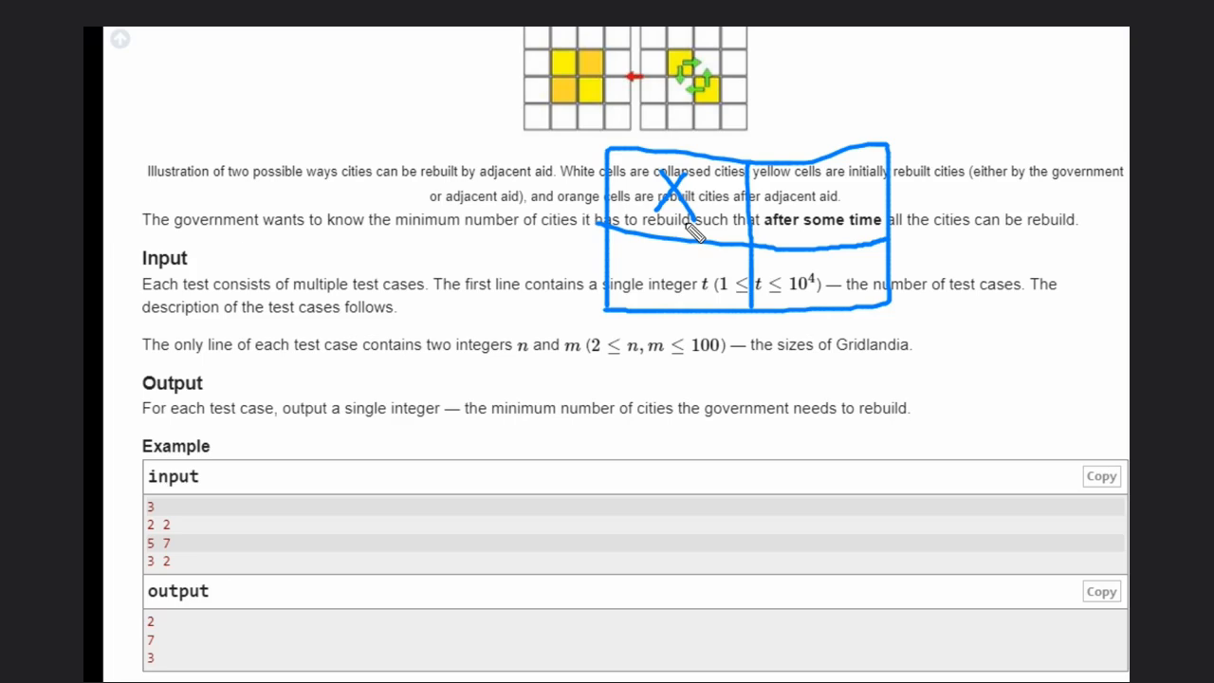
mouse_move(692, 237)
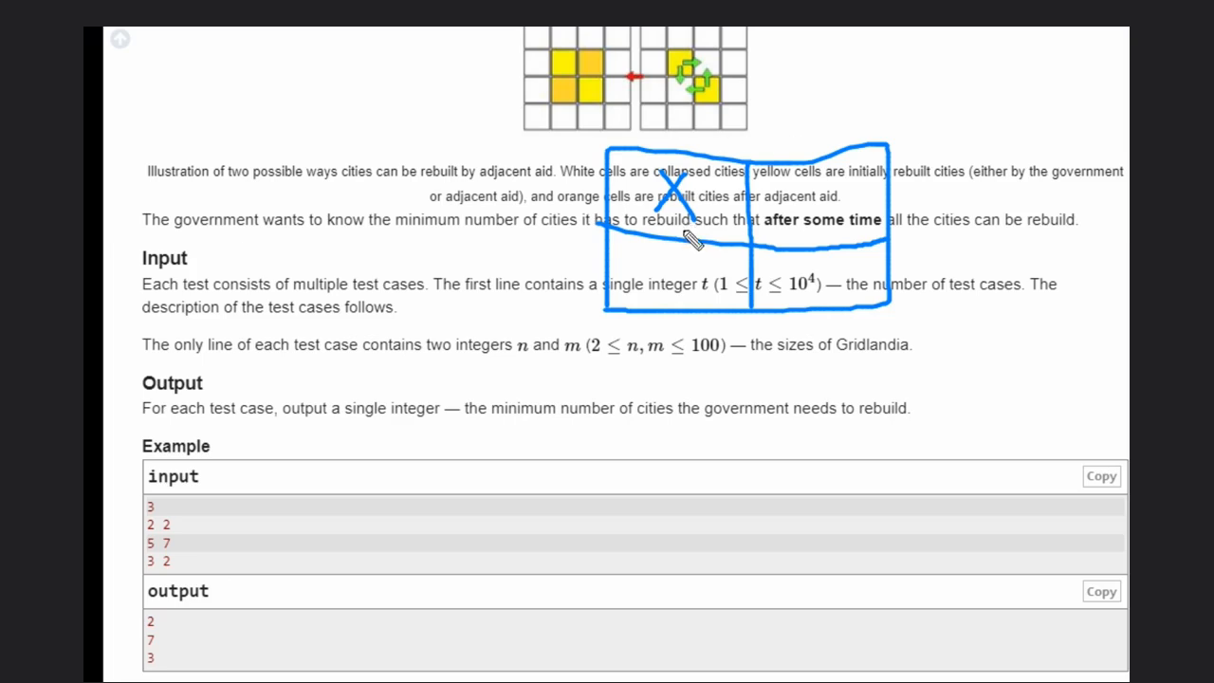
mouse_move(806, 200)
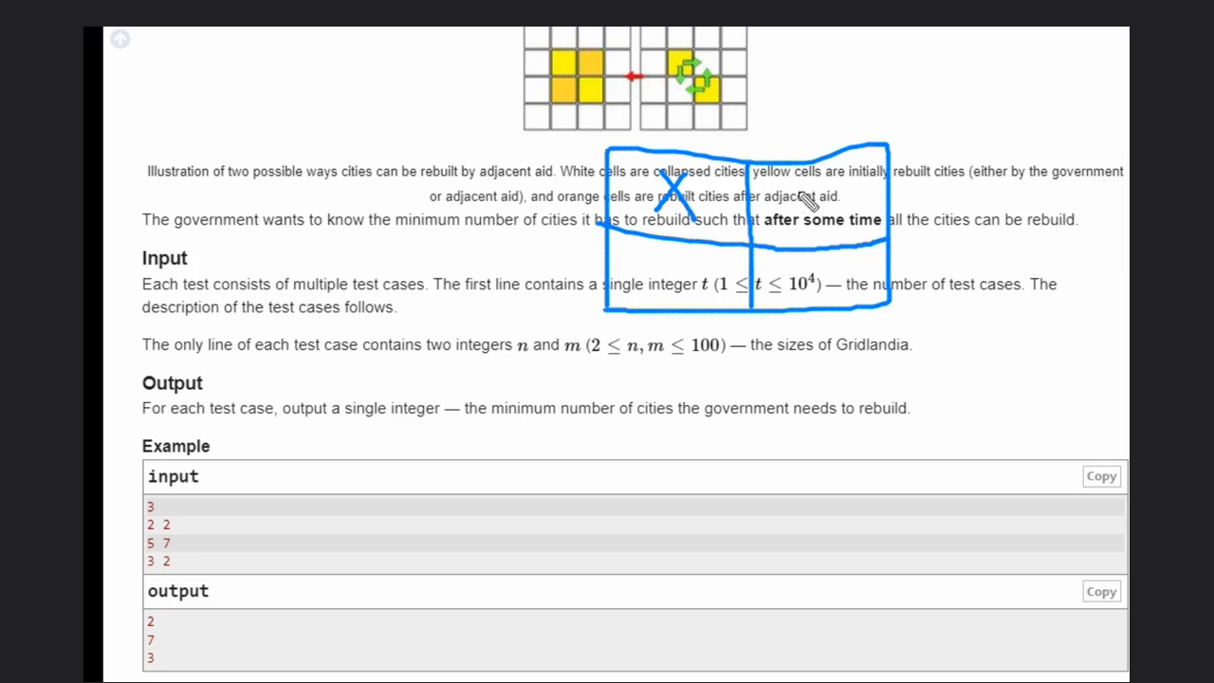
mouse_move(816, 250)
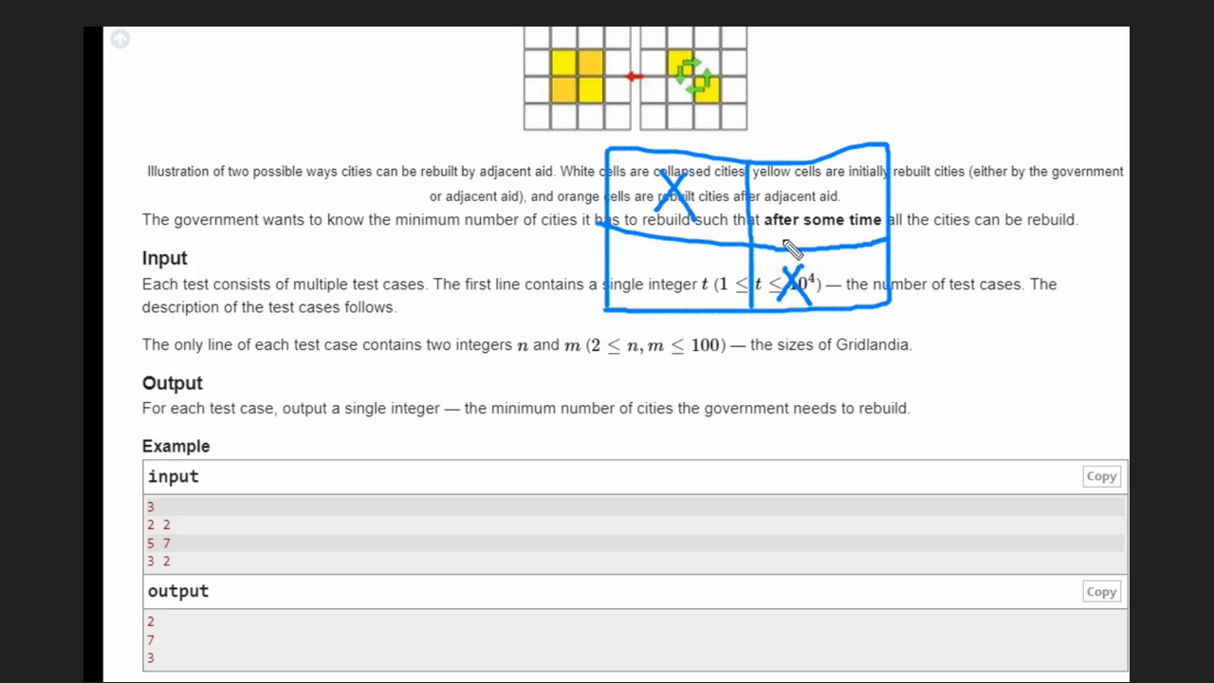
mouse_move(664, 280)
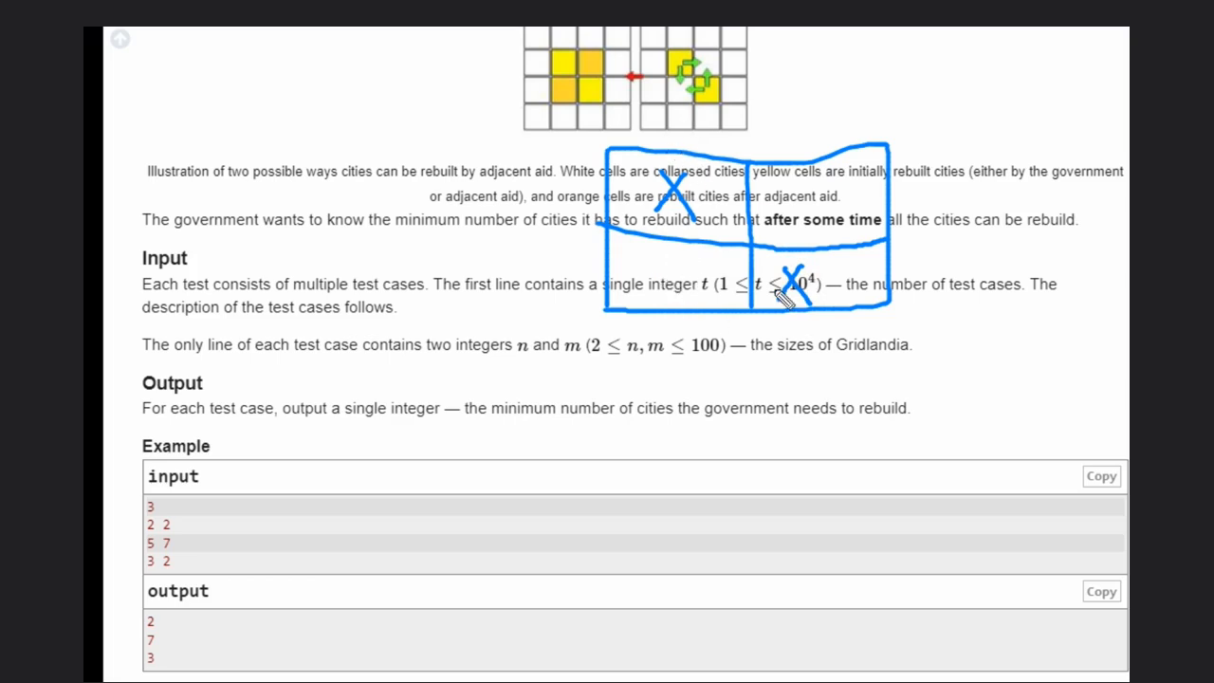
mouse_move(681, 270)
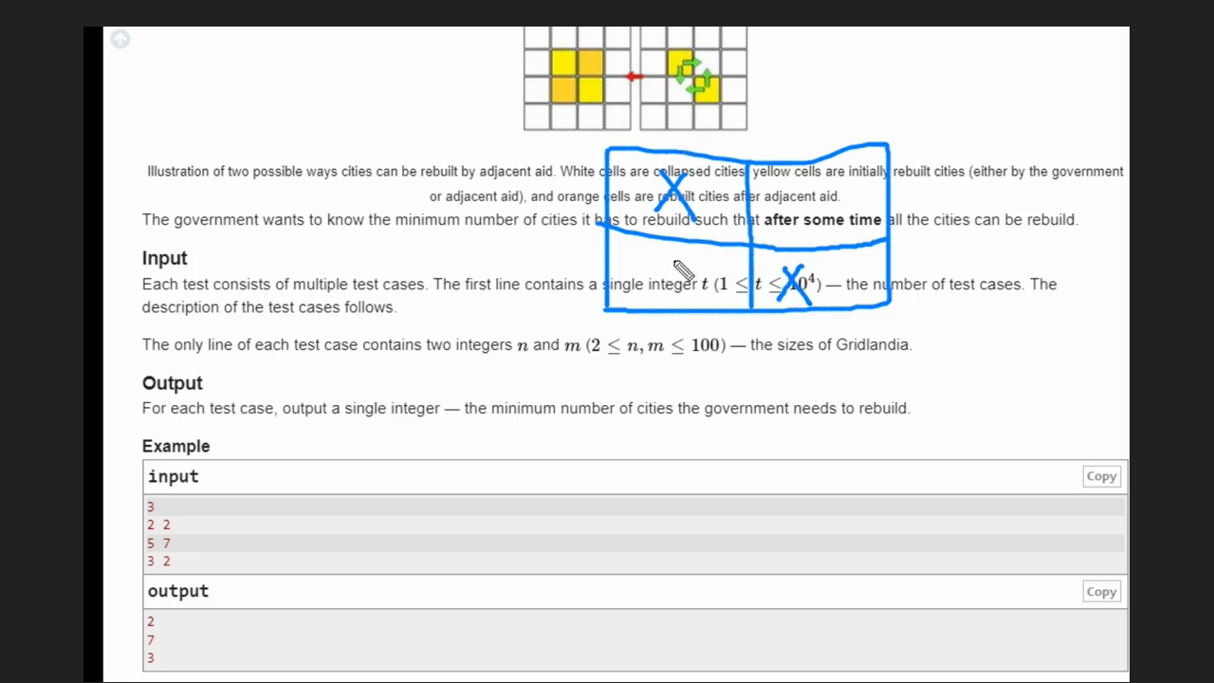
left_click_drag(663, 275, 683, 275)
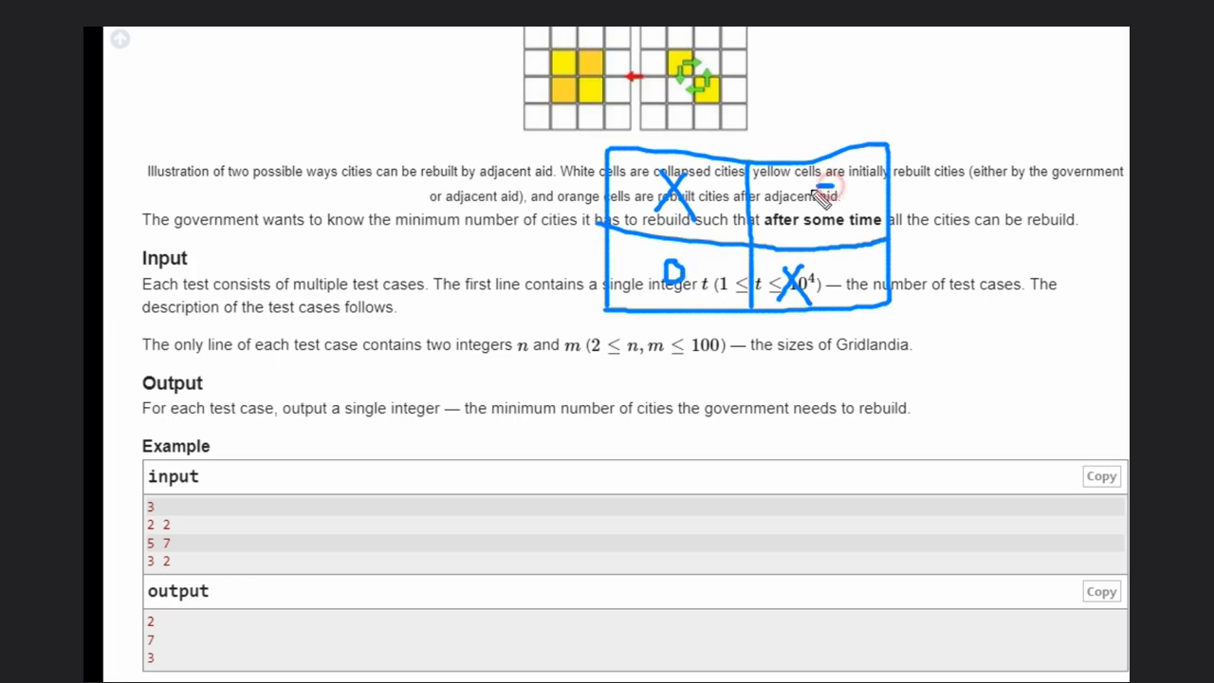
mouse_move(827, 196)
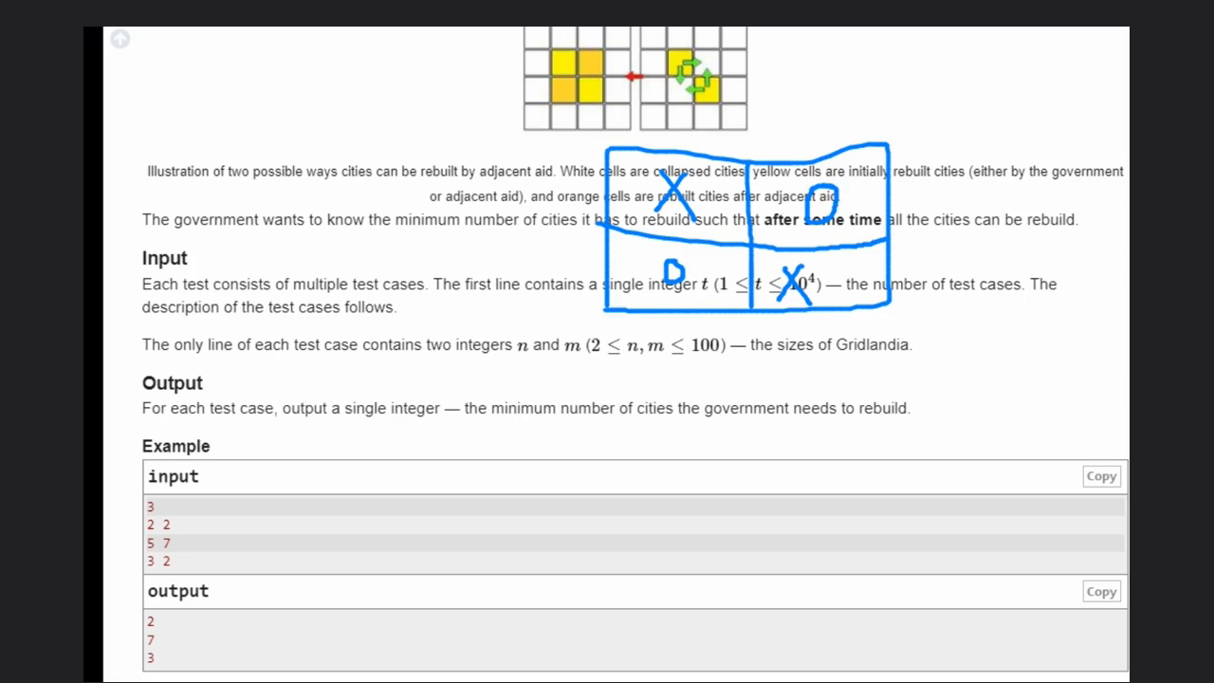
mouse_move(533, 88)
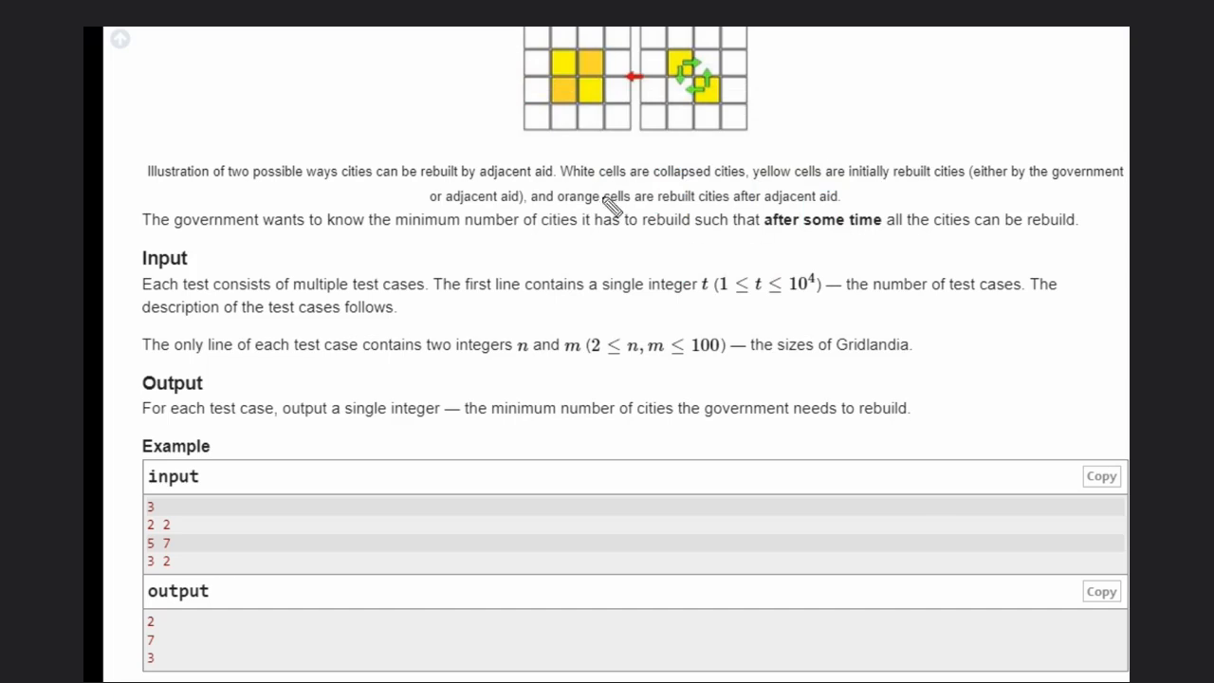
mouse_move(612, 206)
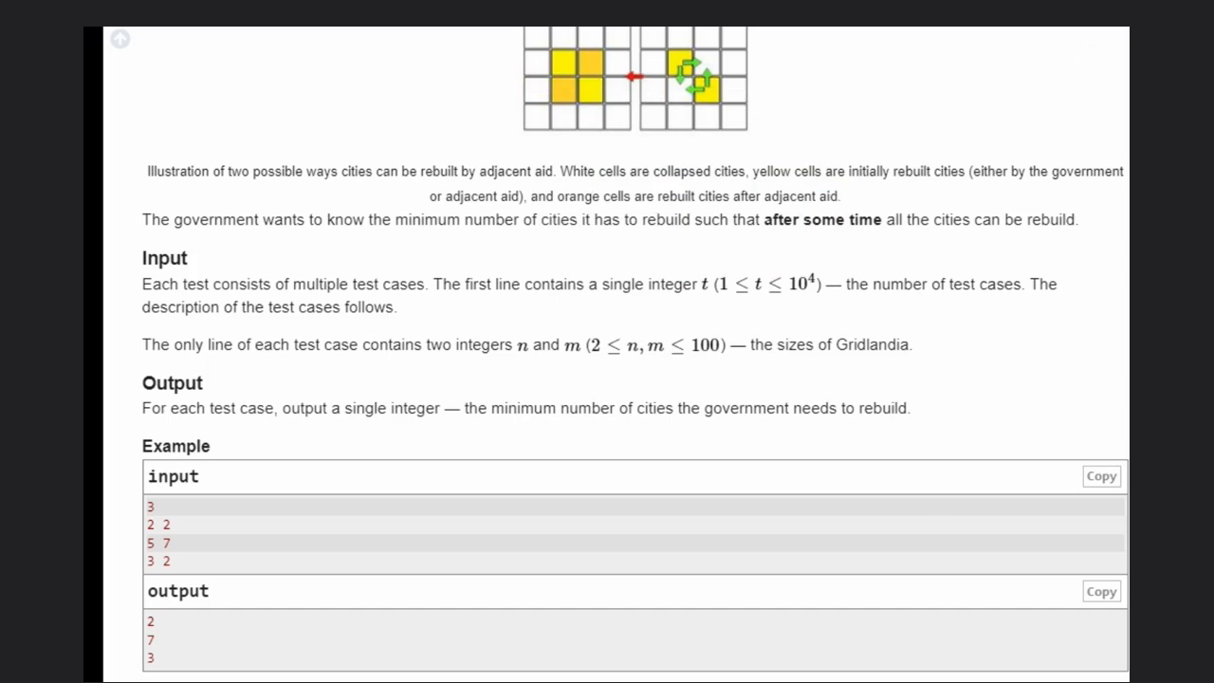
- Draw a vertical line and the big blue grid's outer border over the statement
left_click_drag(466, 166, 465, 370)
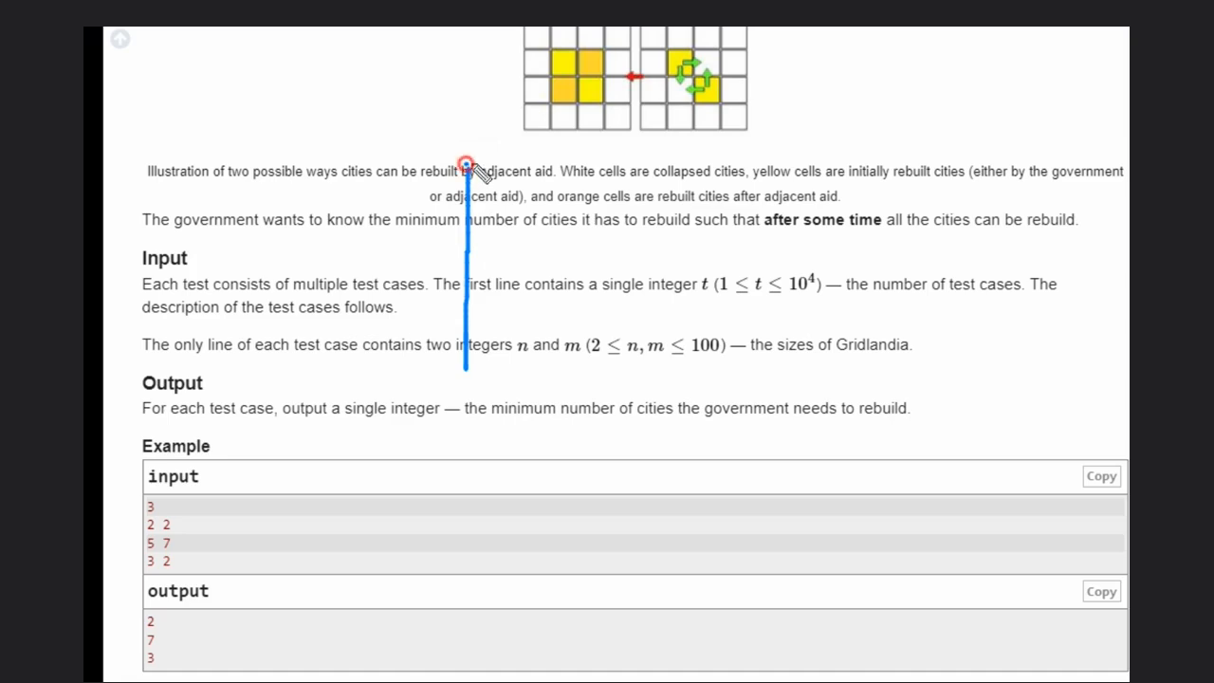
left_click_drag(469, 163, 802, 180)
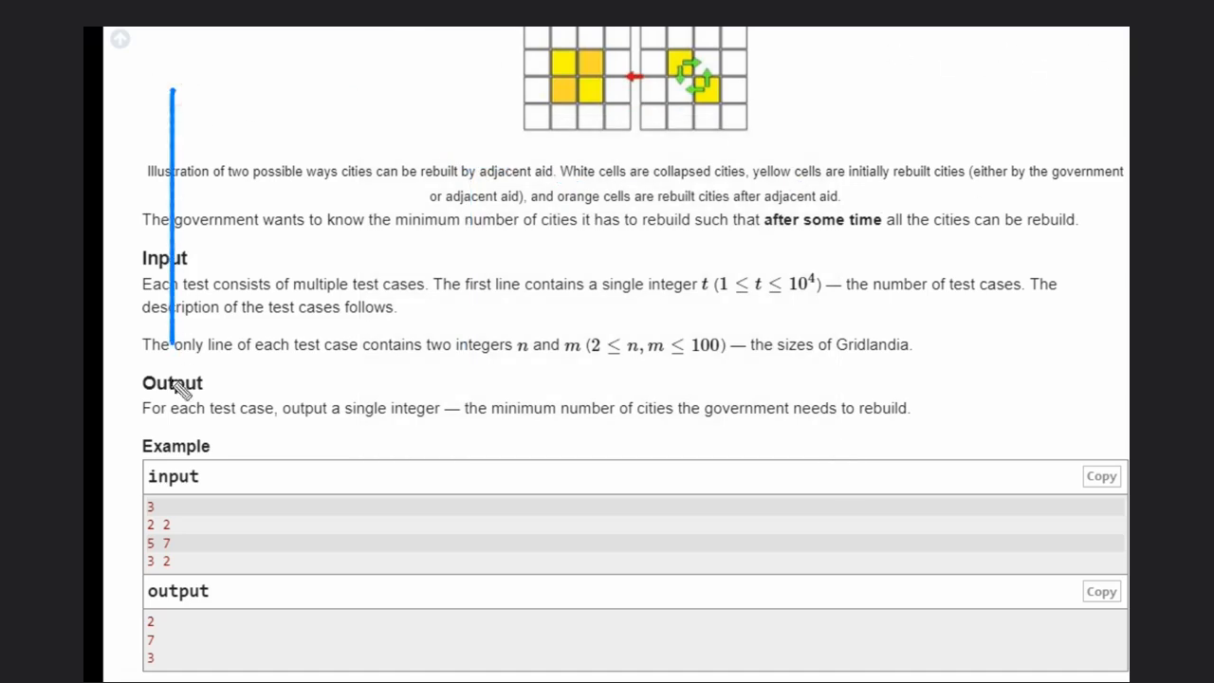
left_click_drag(173, 95, 337, 98)
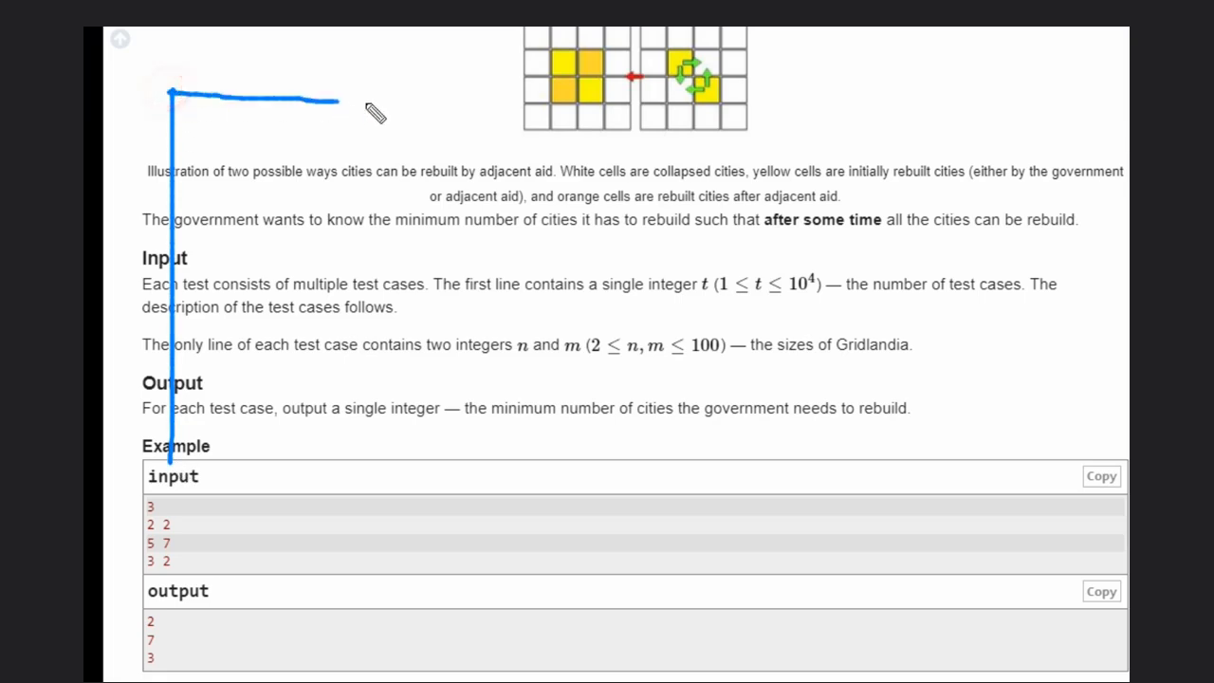
left_click_drag(341, 98, 1015, 313)
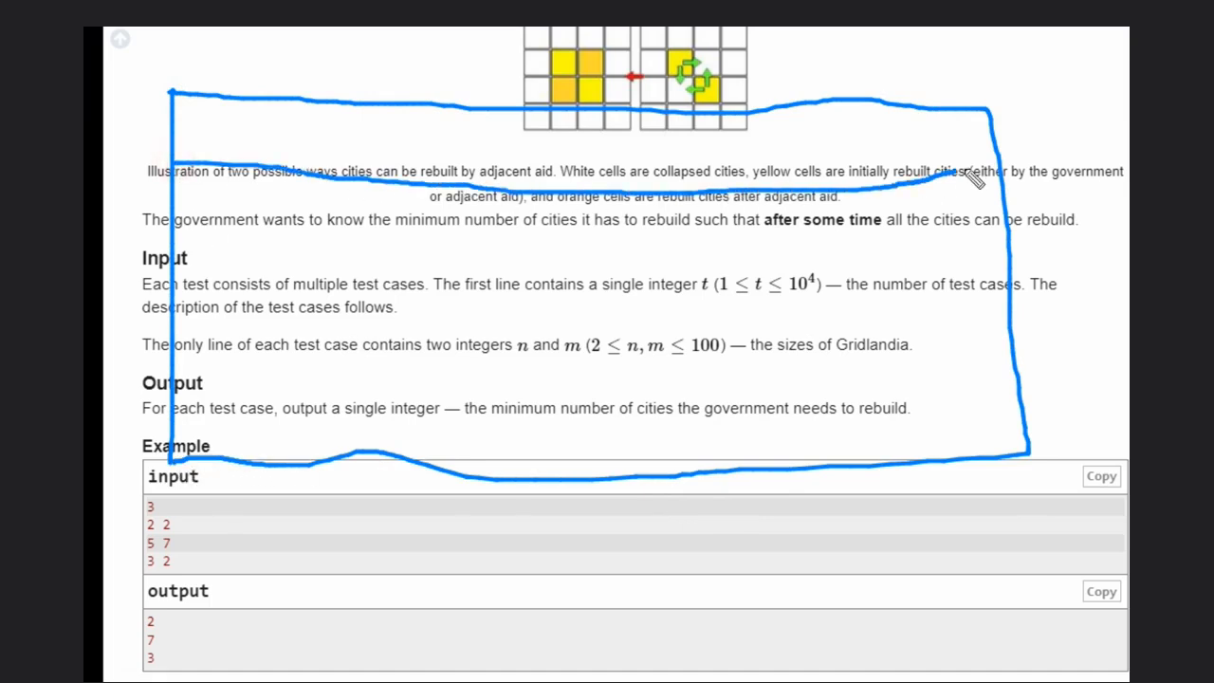
mouse_move(176, 275)
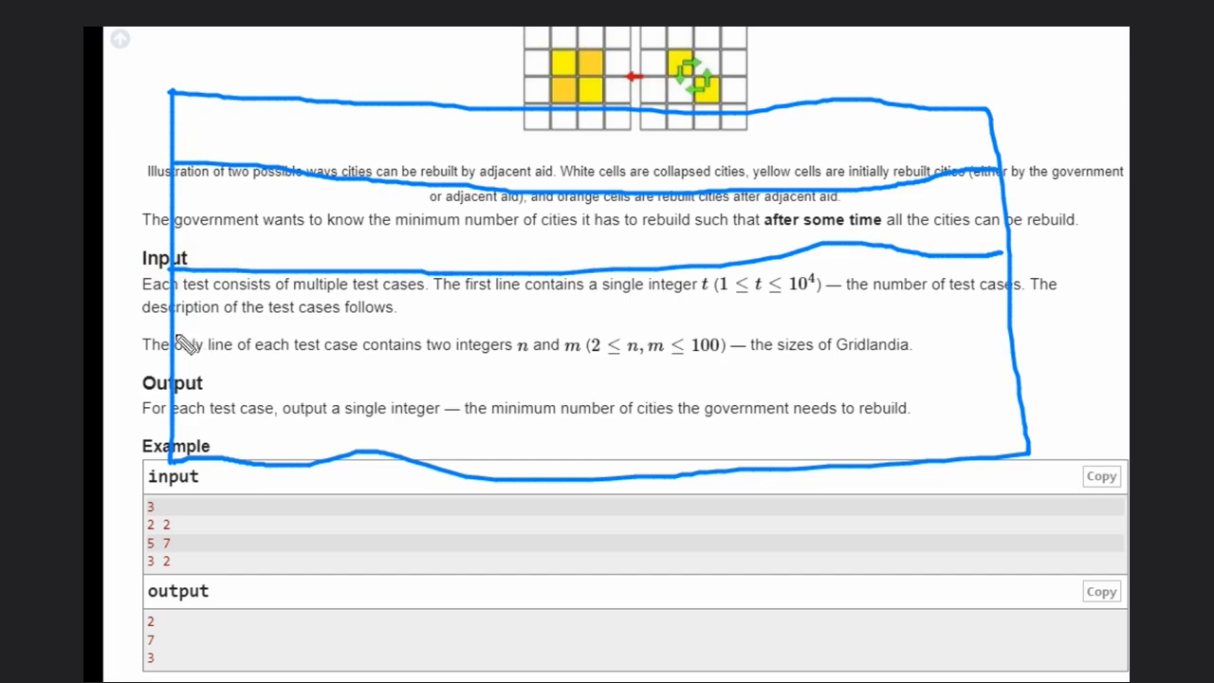
- Add a horizontal row divider and several vertical column dividers to the grid
left_click_drag(166, 350, 911, 354)
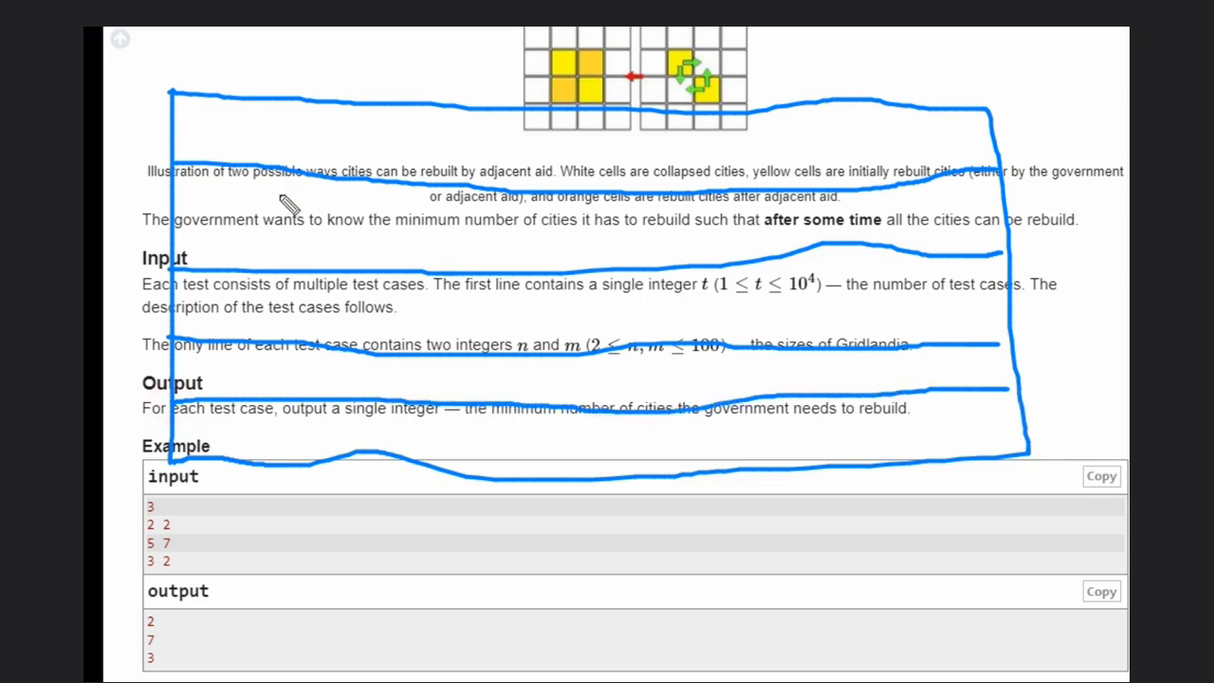
mouse_move(271, 111)
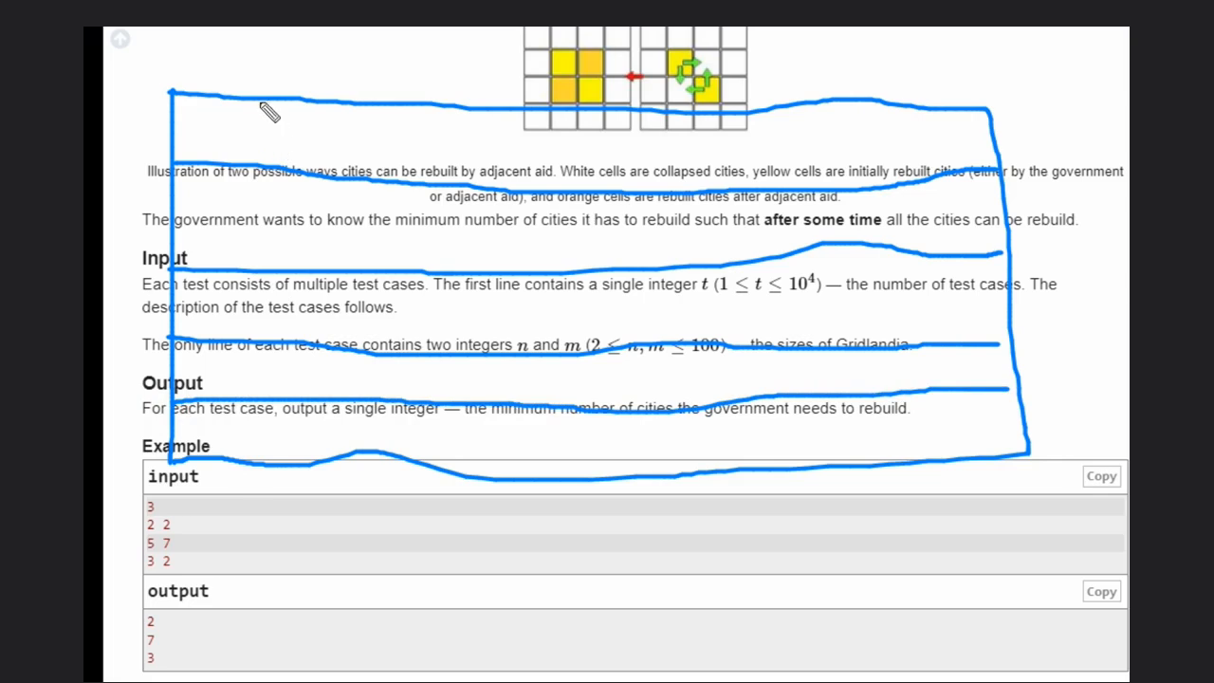
left_click_drag(256, 95, 256, 474)
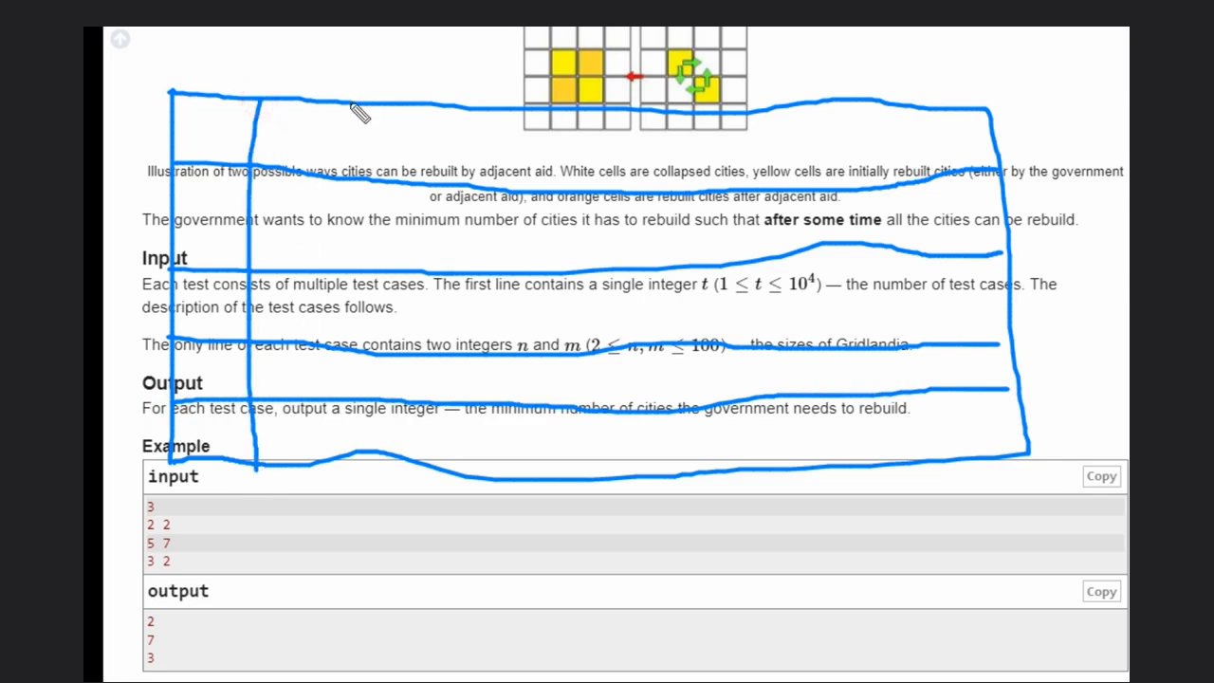
left_click_drag(356, 109, 374, 464)
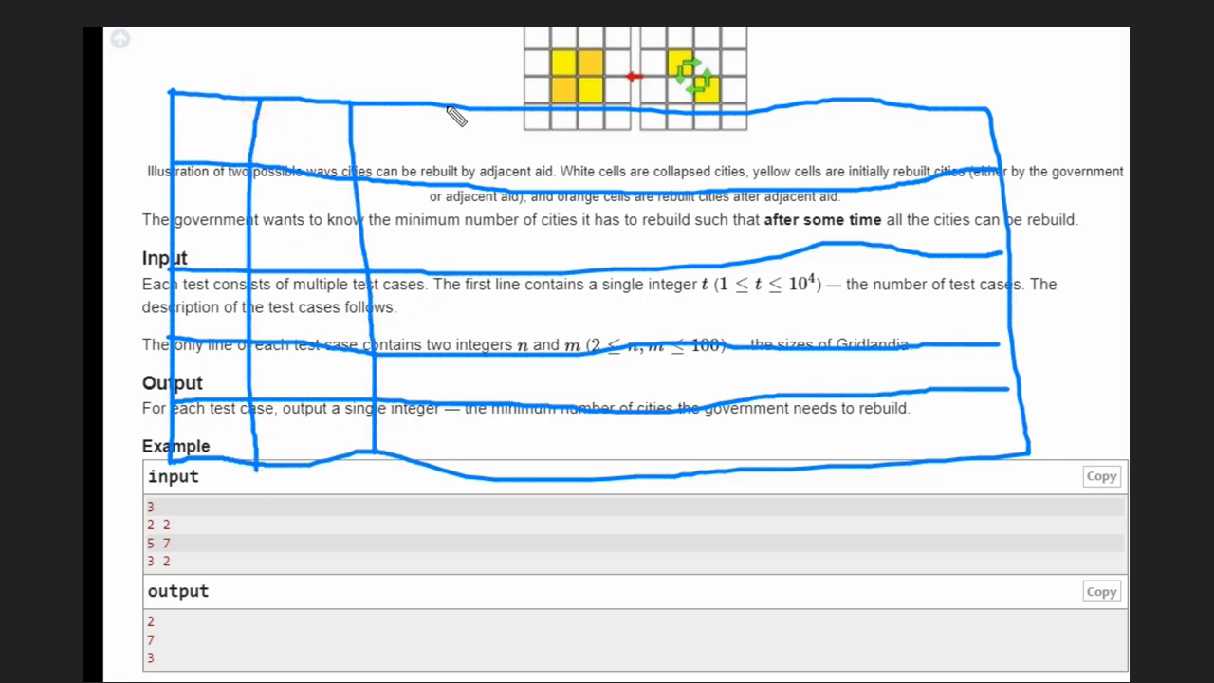
left_click_drag(451, 114, 484, 478)
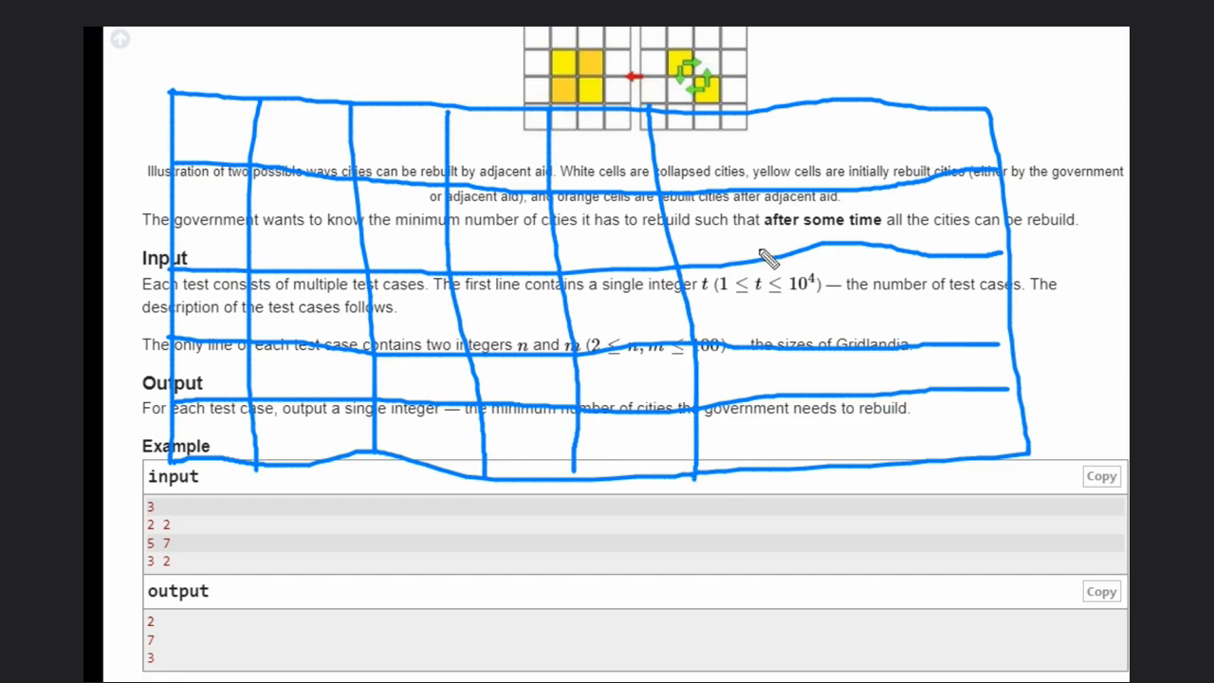
left_click_drag(758, 118, 796, 464)
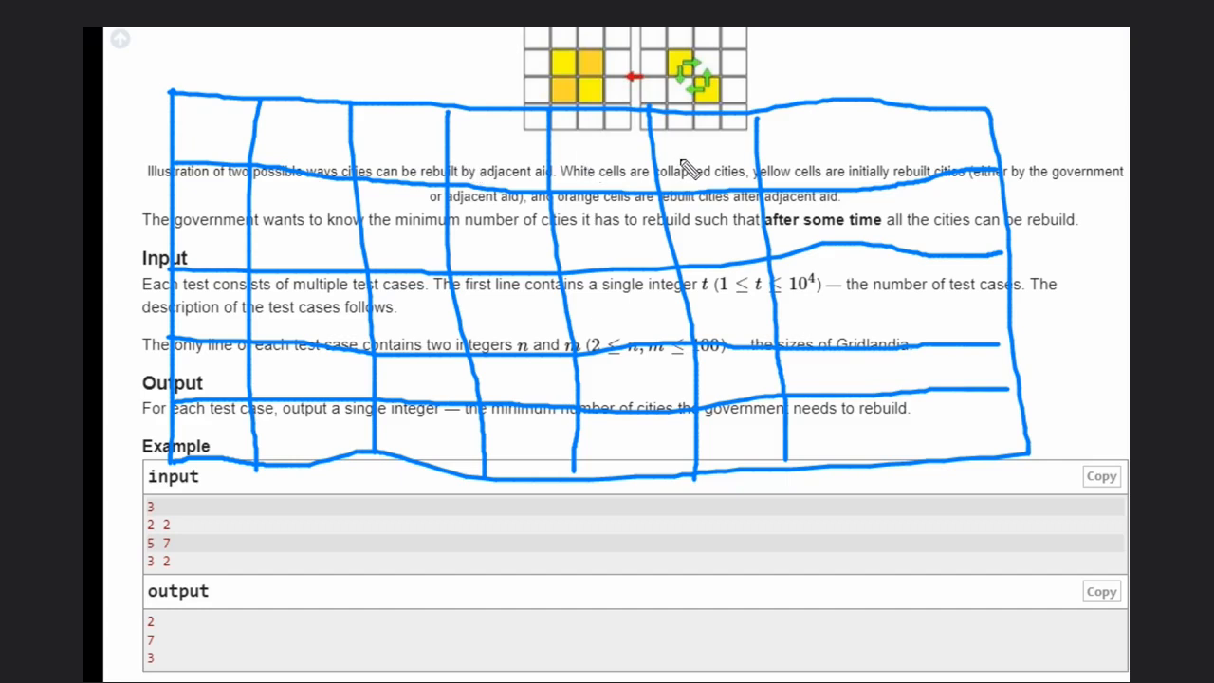
mouse_move(869, 129)
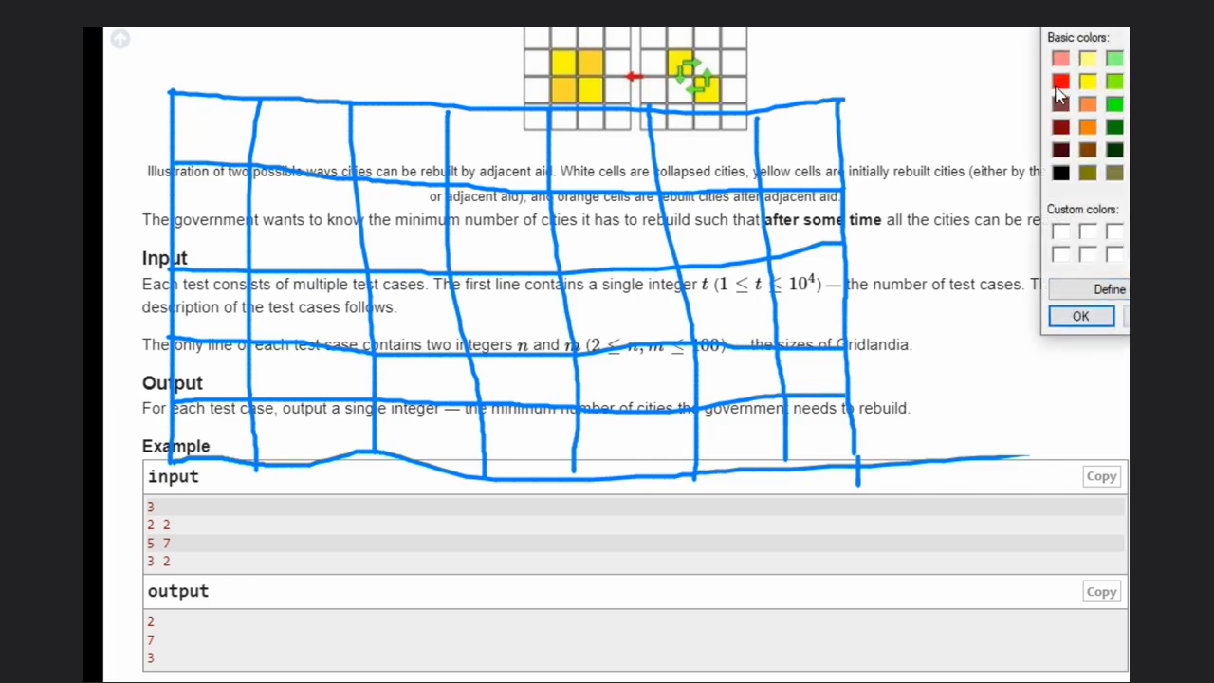
- Switch the pen to red and mark X and O cells up to row three, column four
left_click(1079, 316)
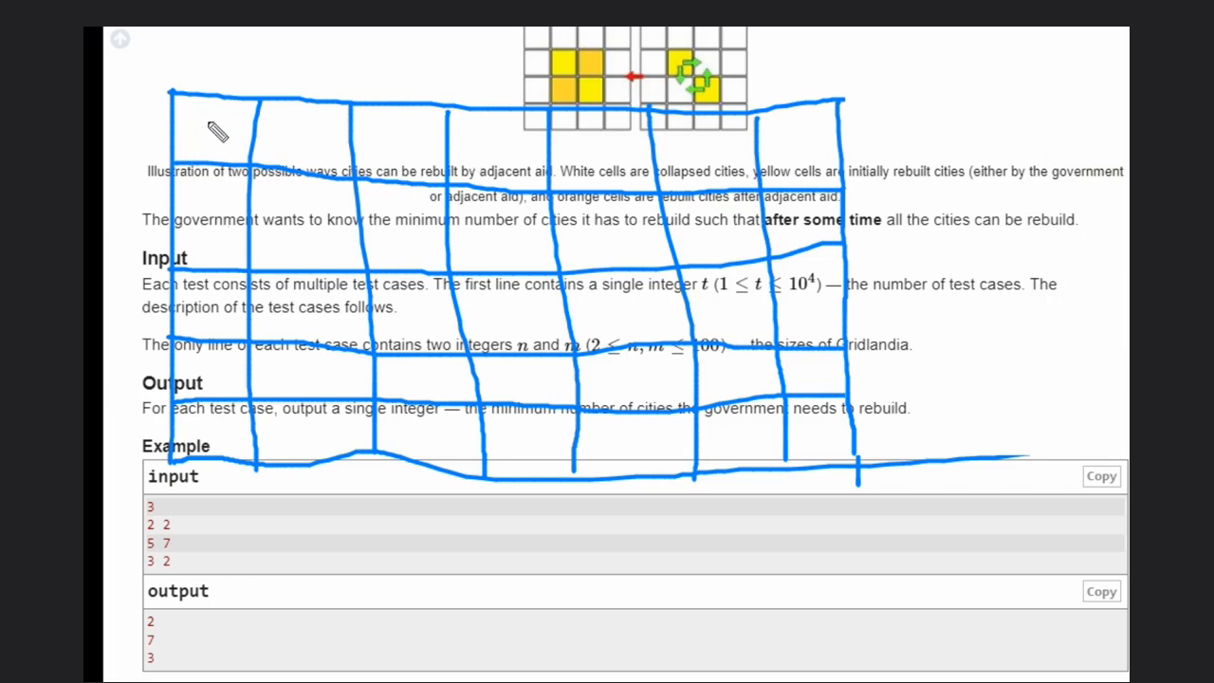
left_click_drag(213, 114, 203, 137)
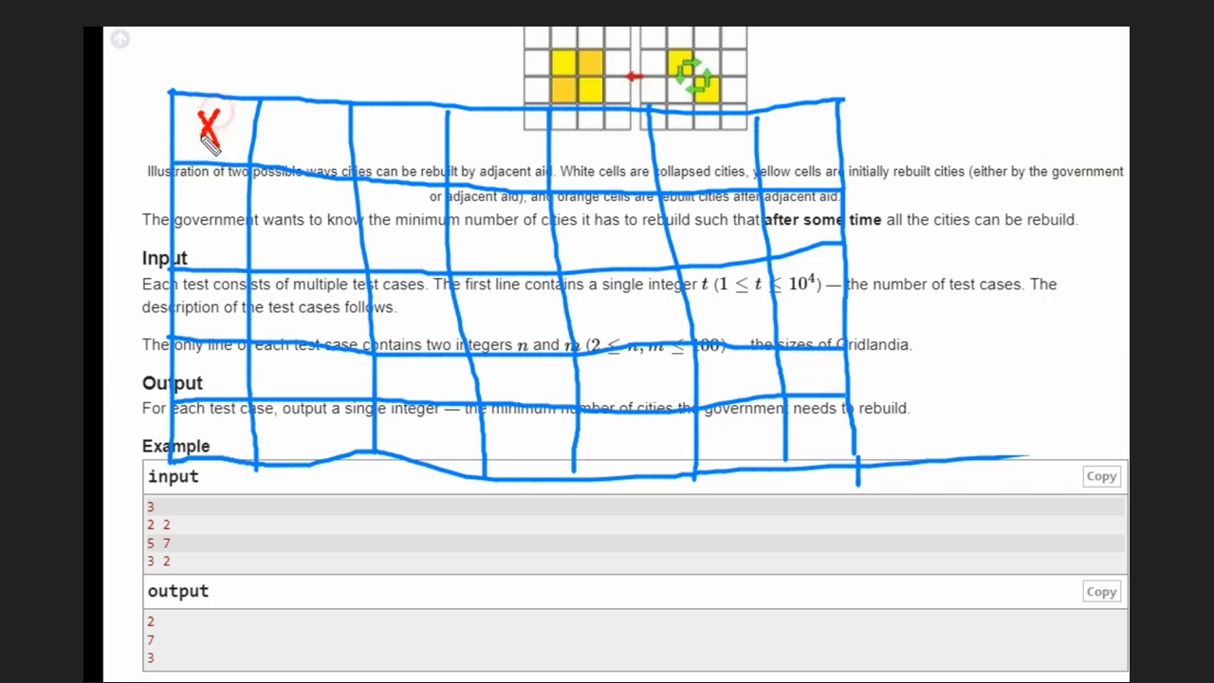
mouse_move(228, 251)
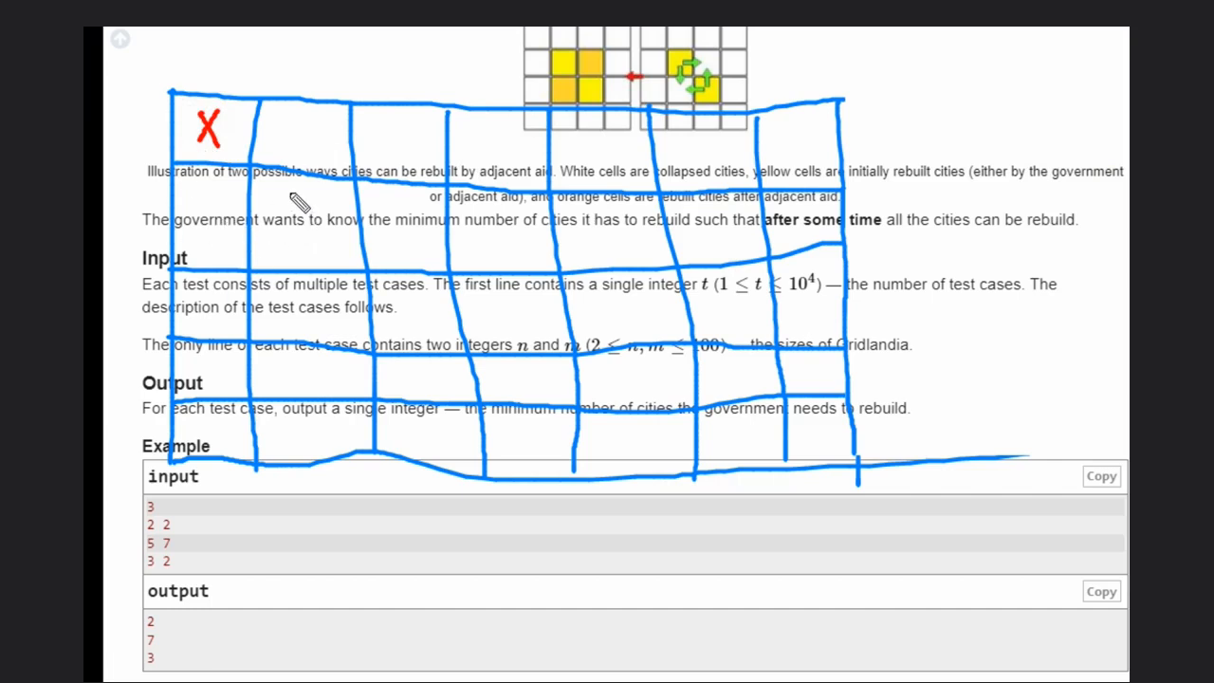
left_click_drag(274, 194, 303, 232)
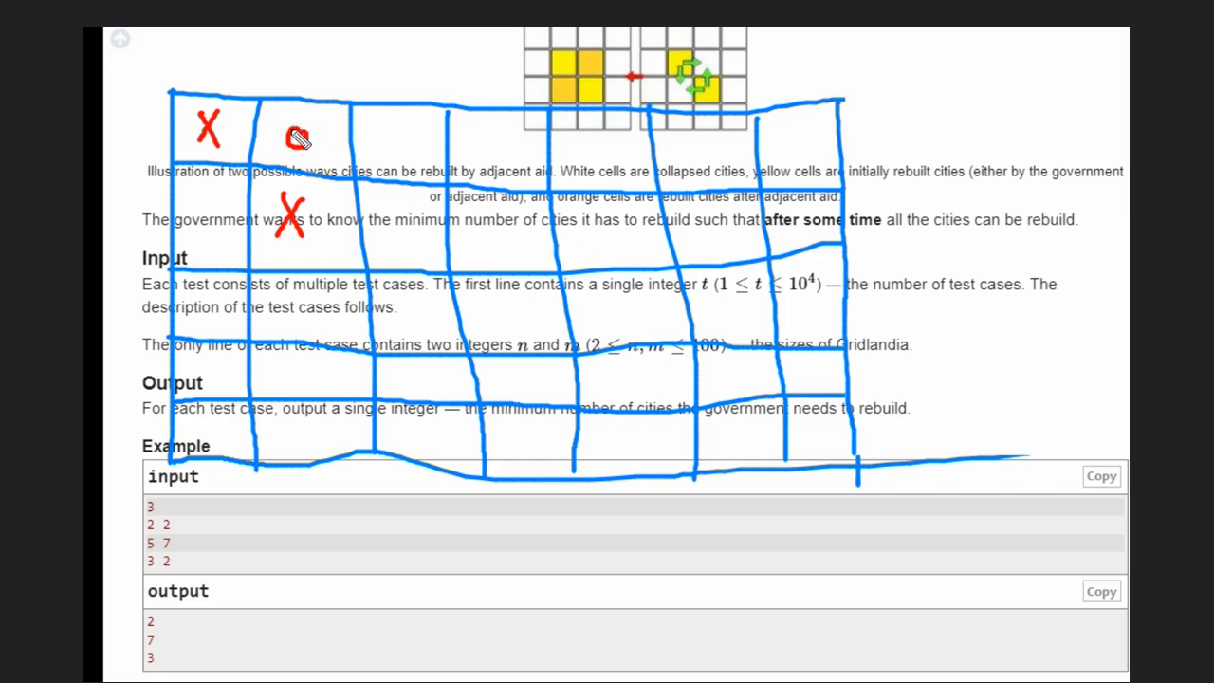
left_click_drag(204, 204, 204, 246)
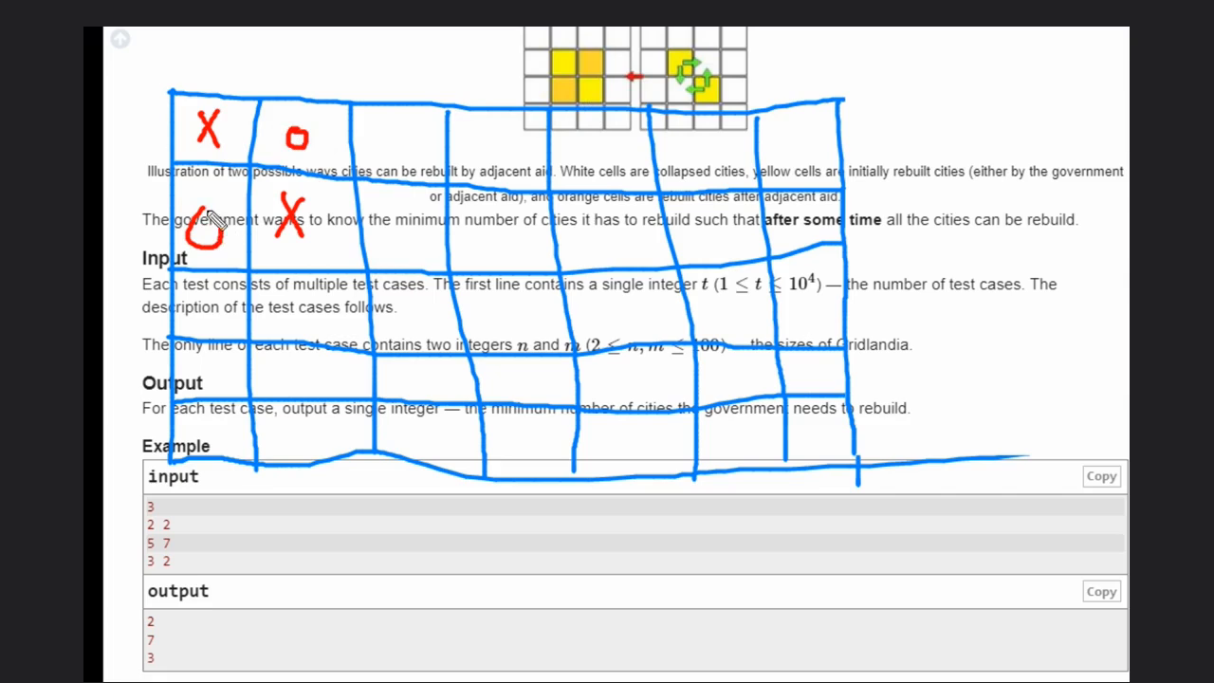
mouse_move(211, 220)
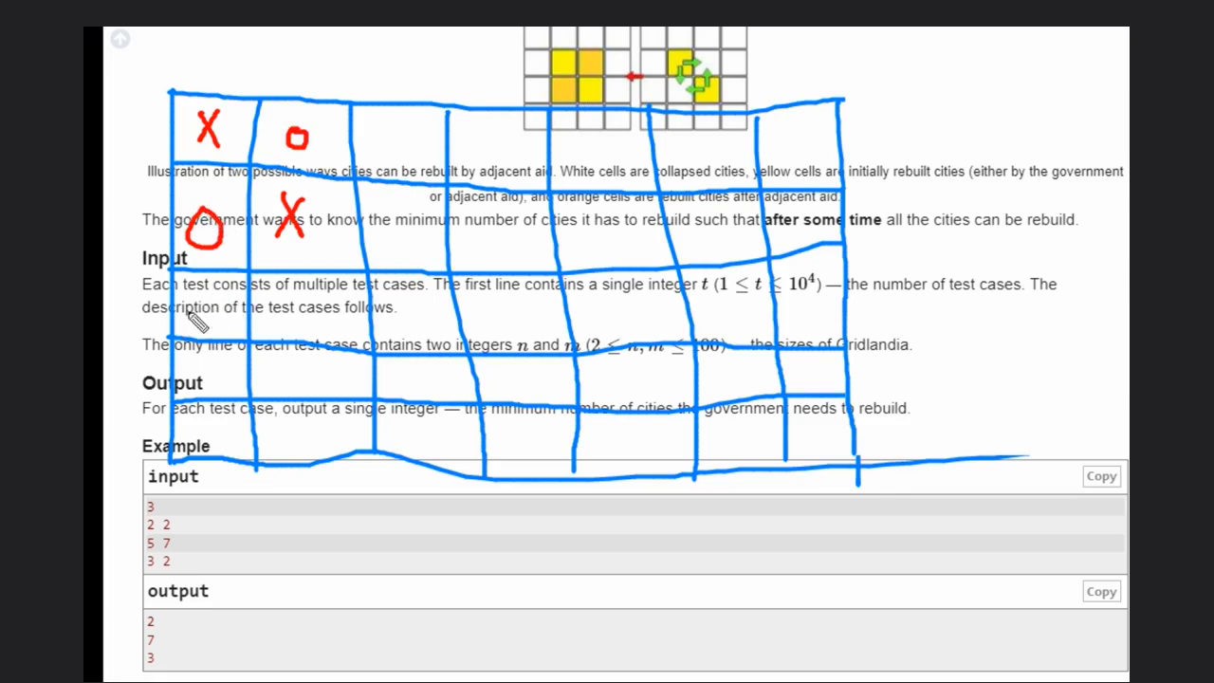
mouse_move(218, 303)
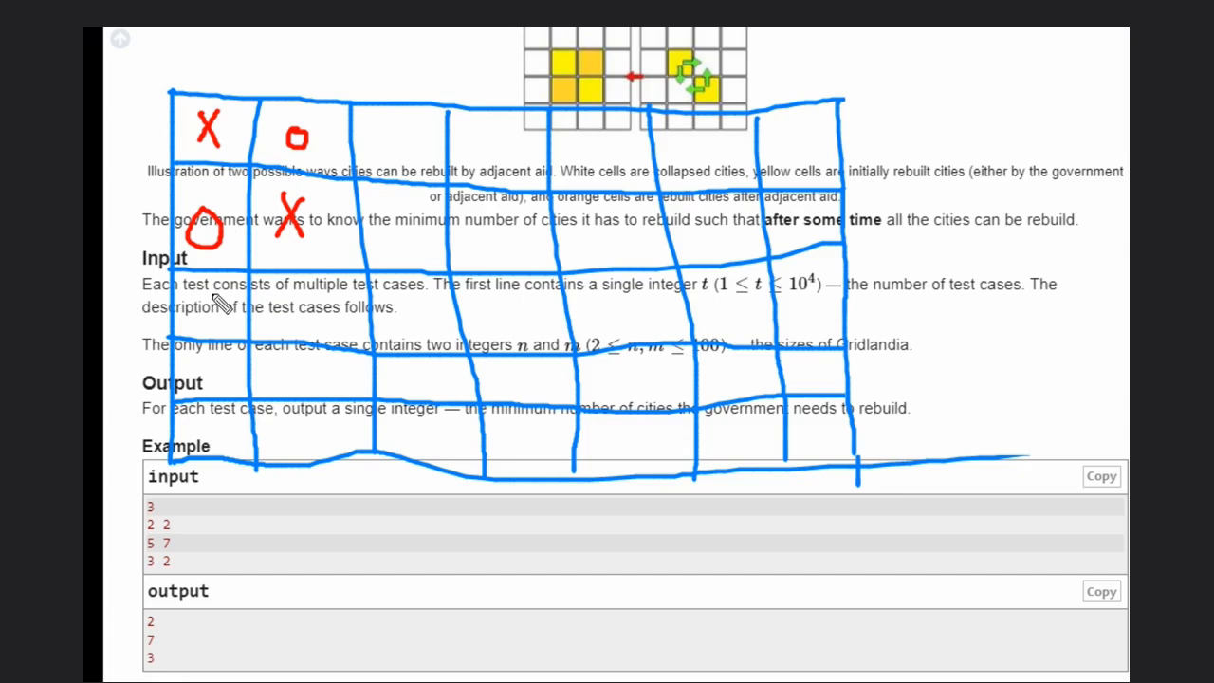
mouse_move(289, 305)
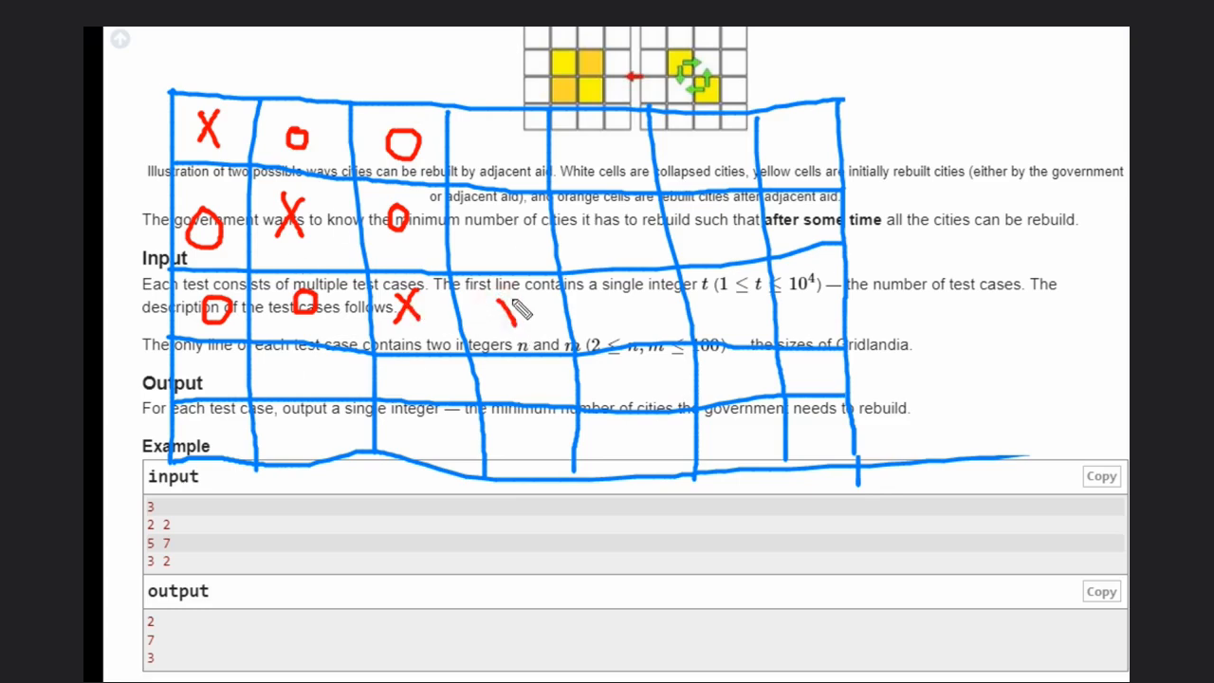
left_click_drag(483, 298, 512, 331)
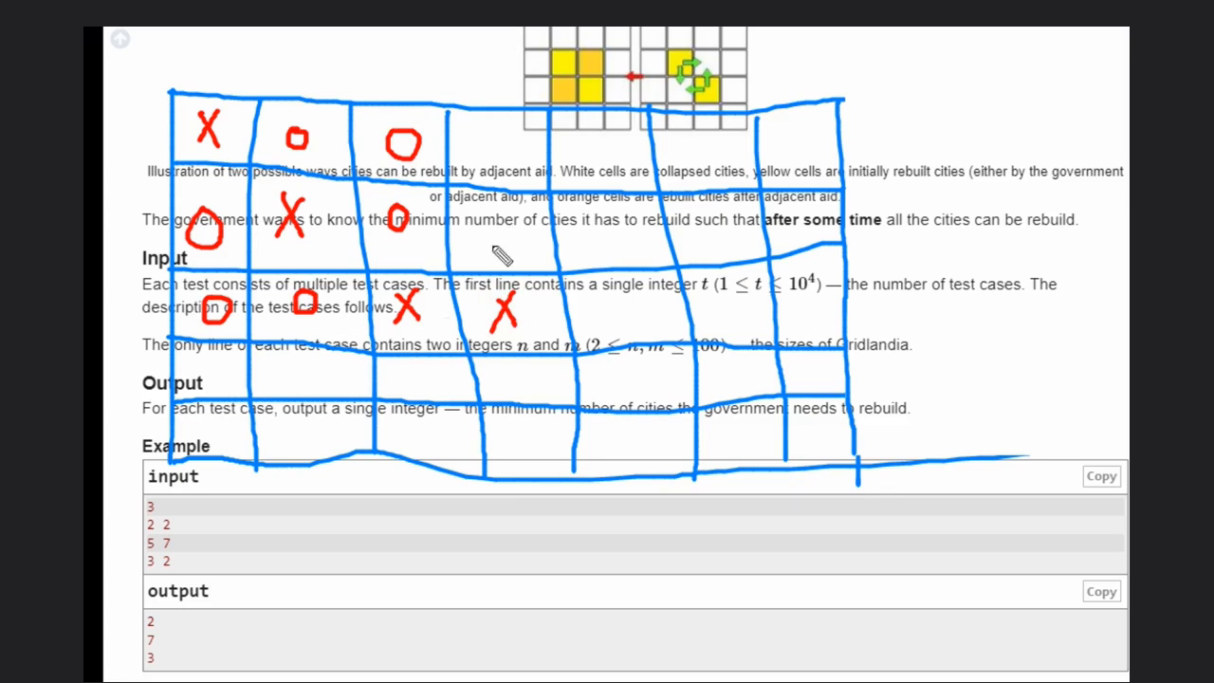
- Draw red O marks in column four and row four, redrawing row three's fourth cell as O
left_click_drag(483, 209, 479, 261)
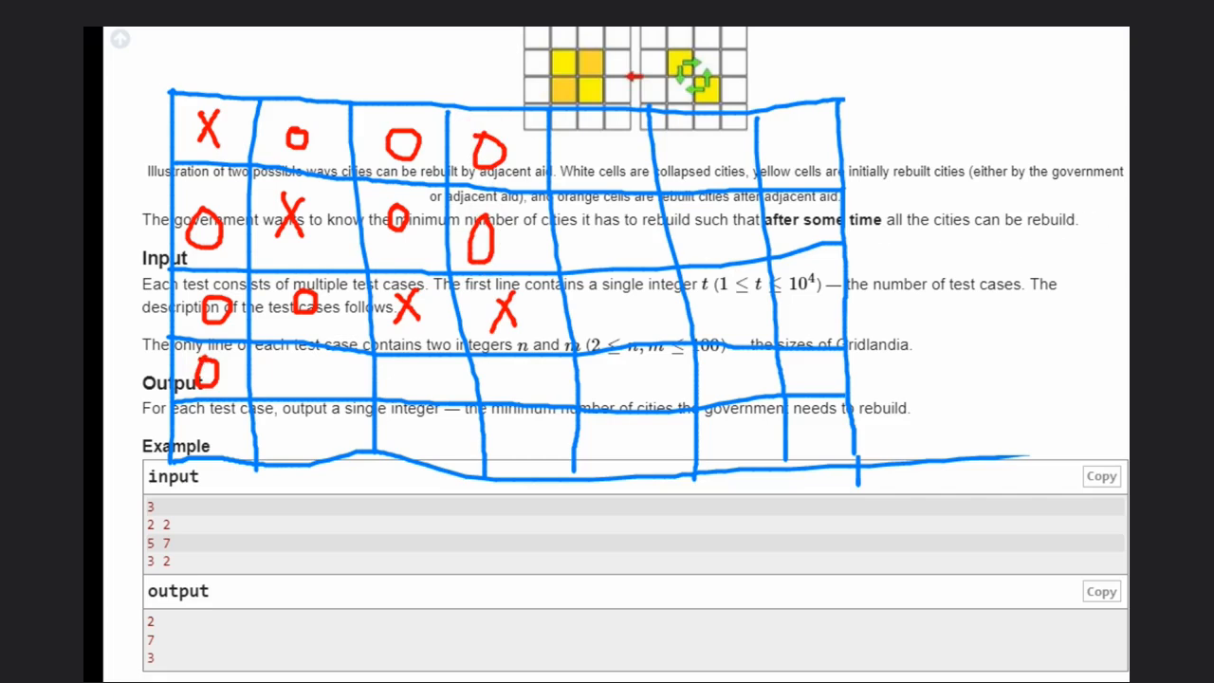
mouse_move(554, 134)
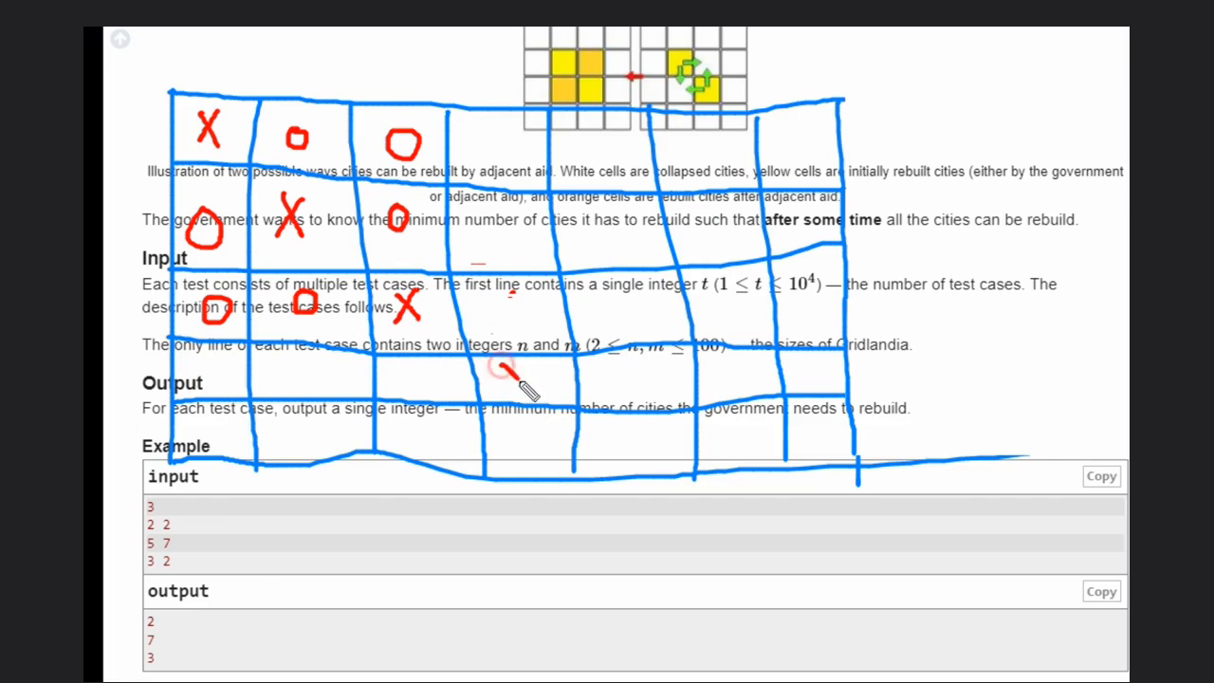
left_click_drag(498, 360, 526, 388)
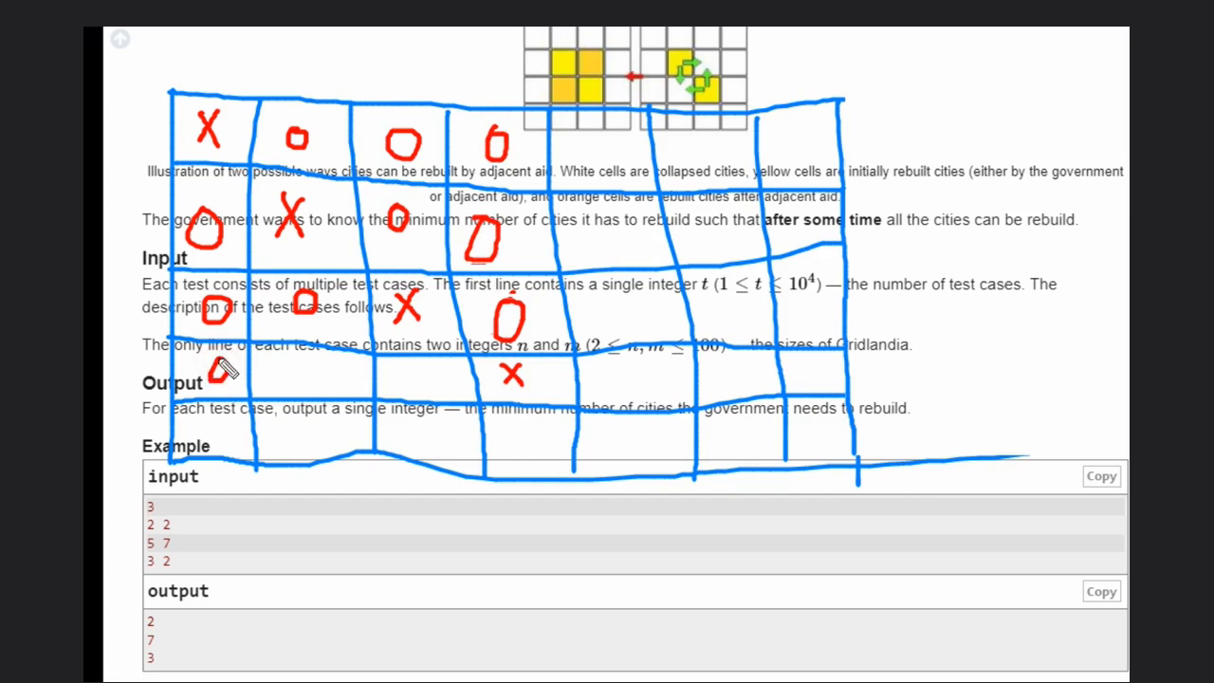
left_click_drag(223, 369, 284, 368)
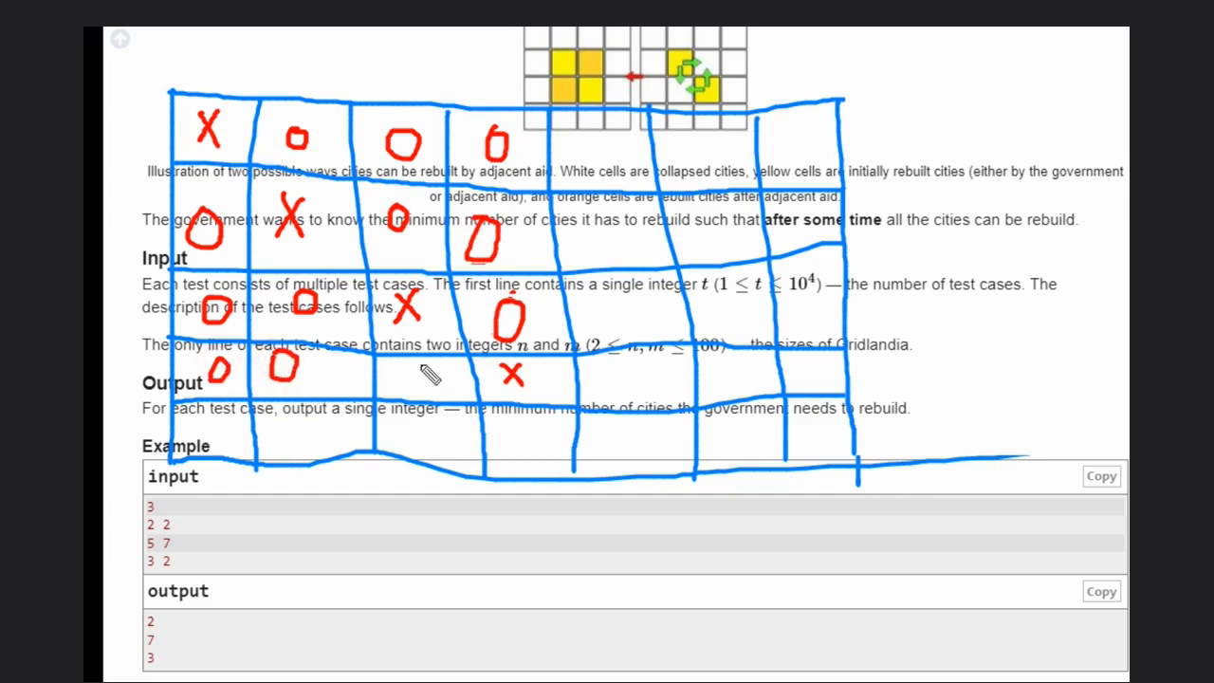
left_click(422, 379)
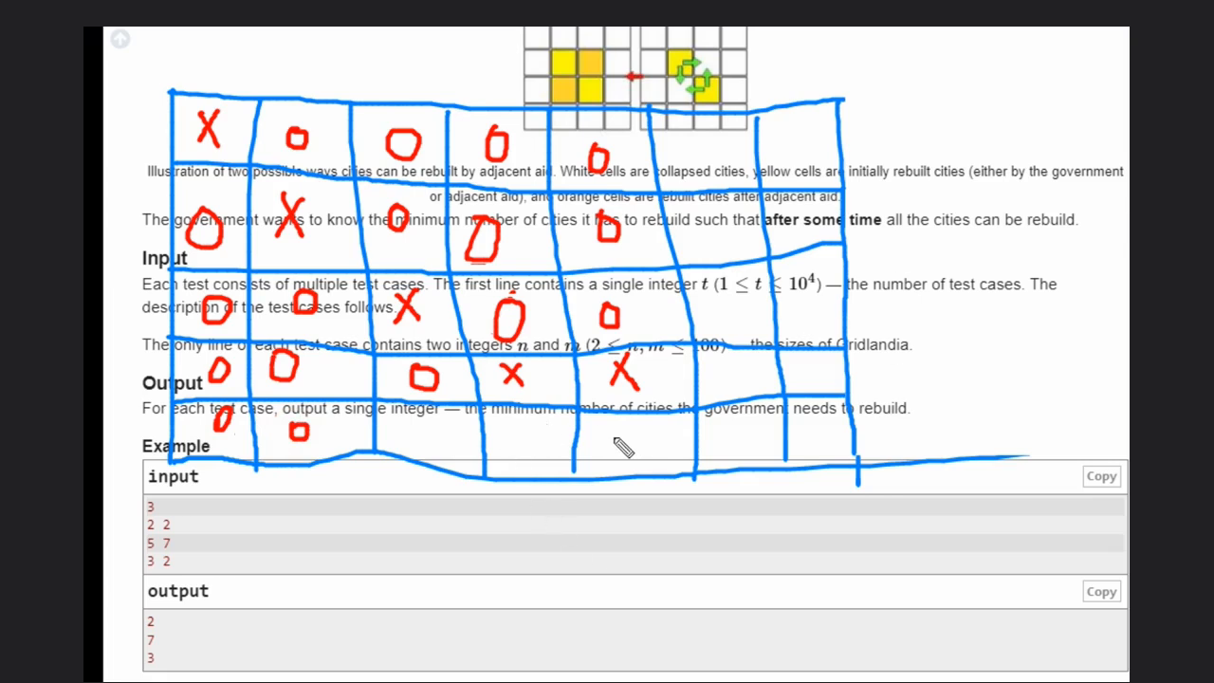
- Mark column six and the bottom row, redrawing row four's fifth cell as an O
left_click(621, 450)
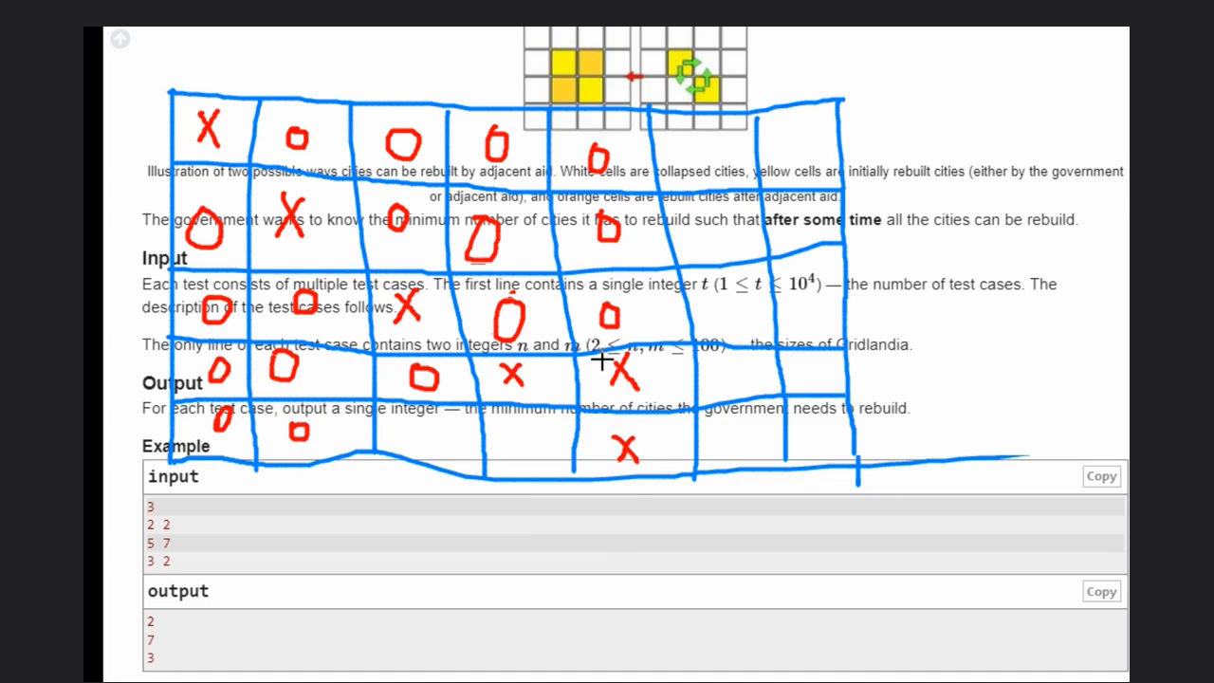
mouse_move(1102, 152)
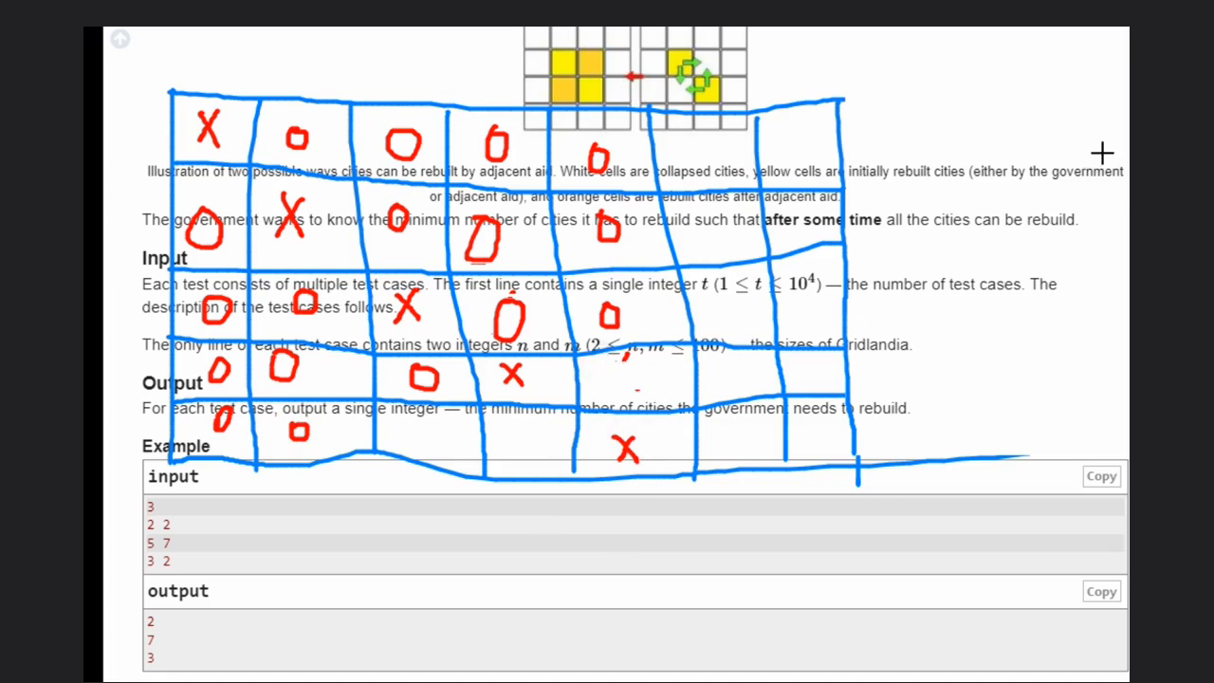
mouse_move(630, 359)
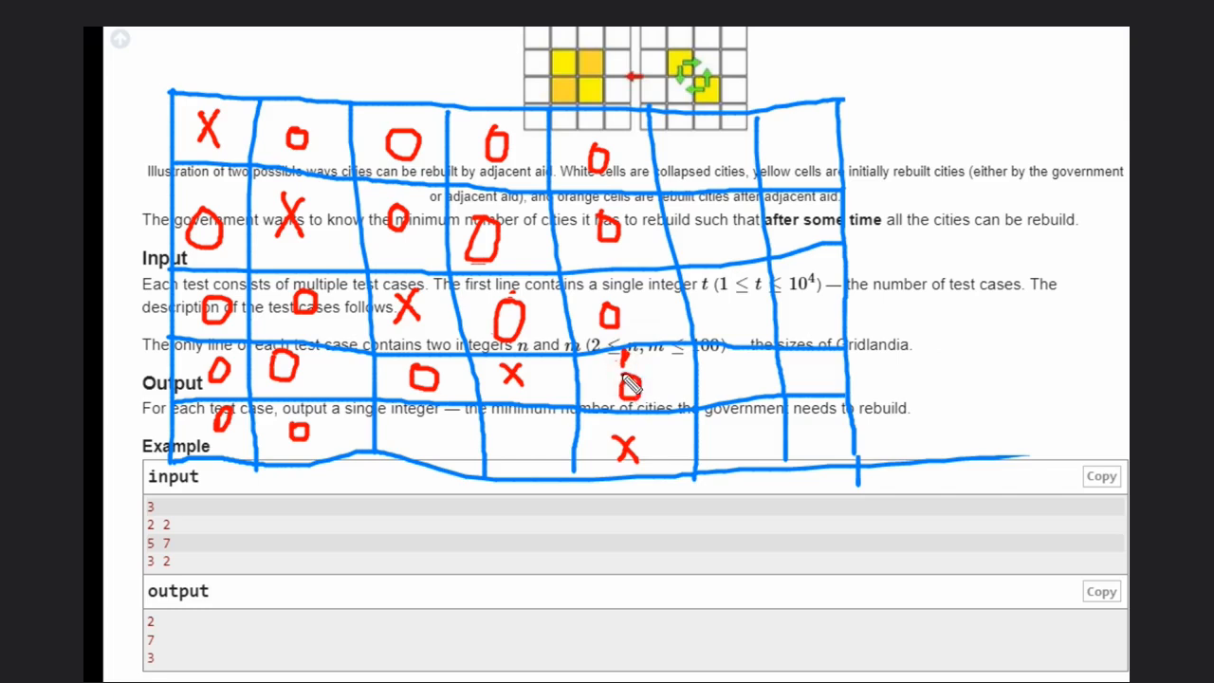
left_click_drag(625, 388, 427, 455)
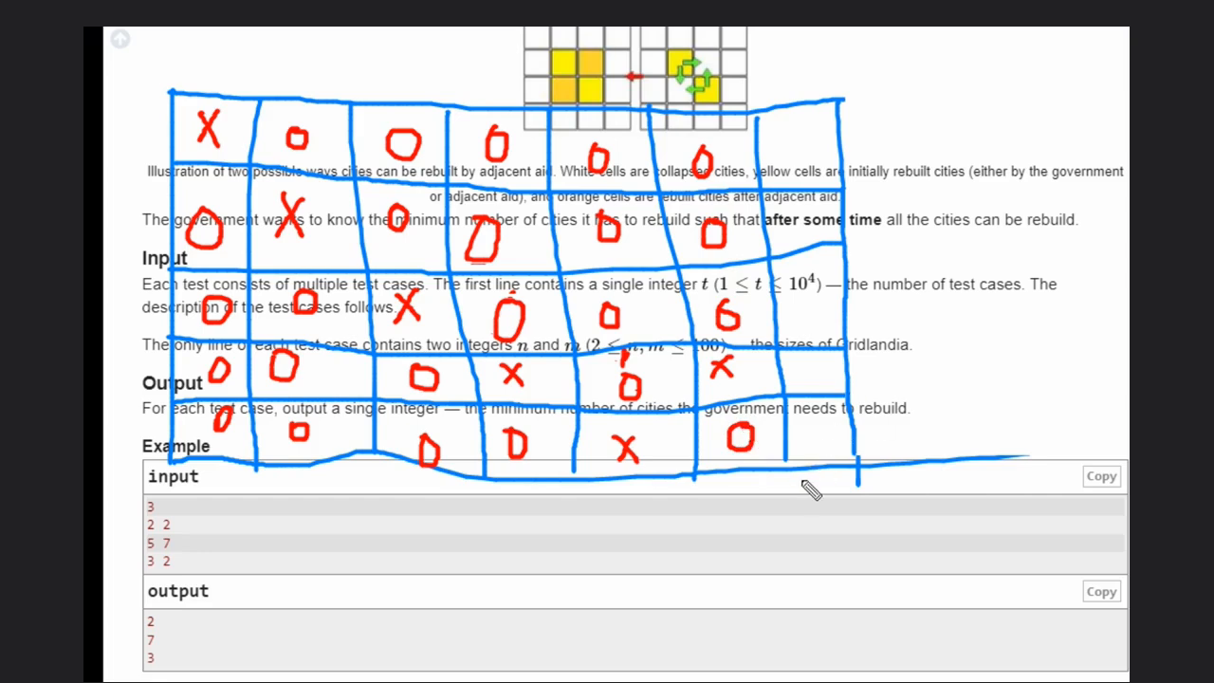
mouse_move(806, 293)
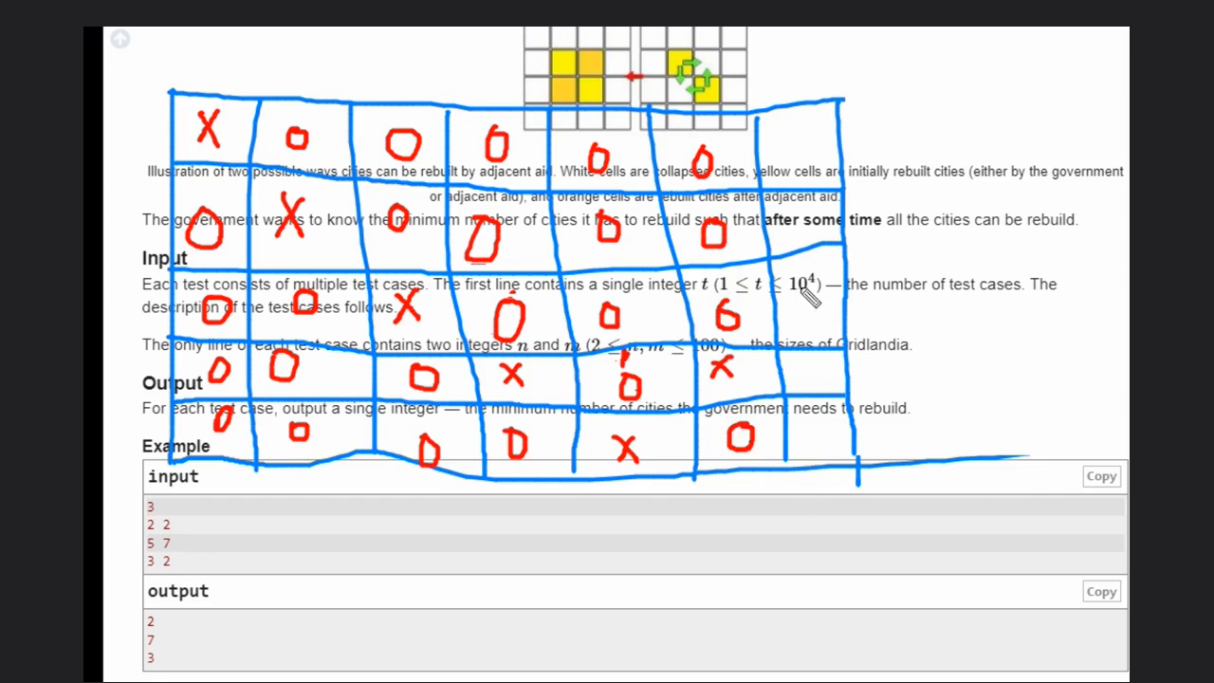
- Draw red O, O, X, O, O down the grid's seventh column
left_click_drag(791, 289, 834, 327)
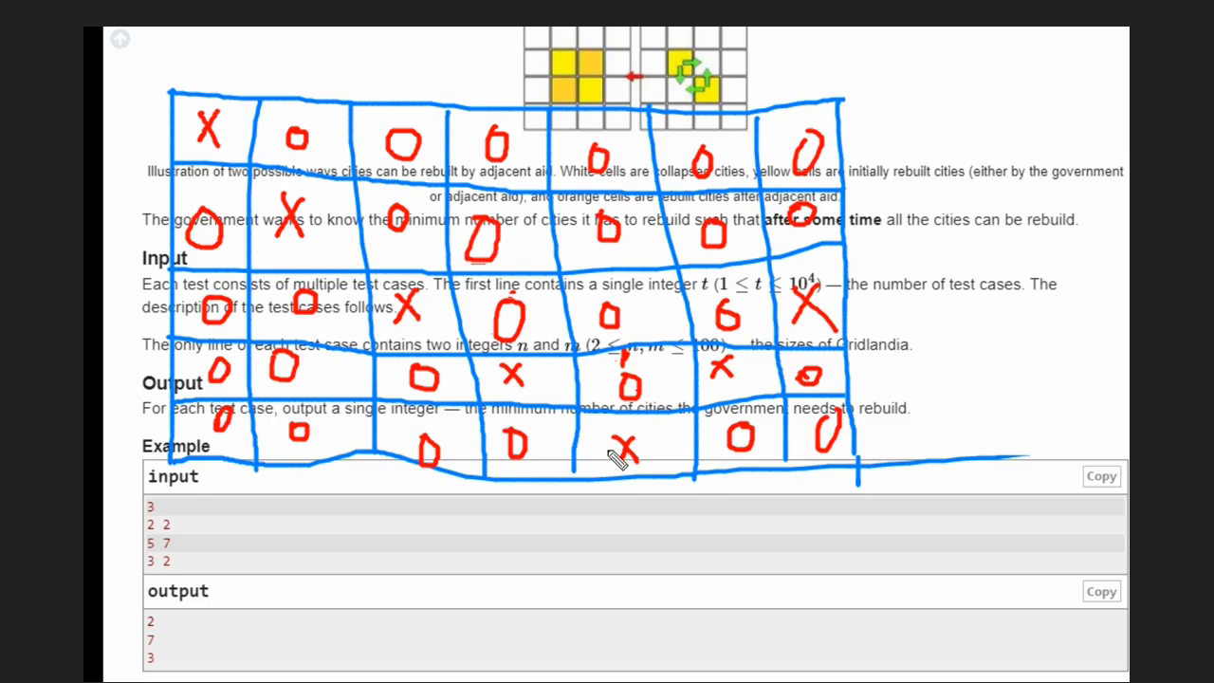
mouse_move(683, 446)
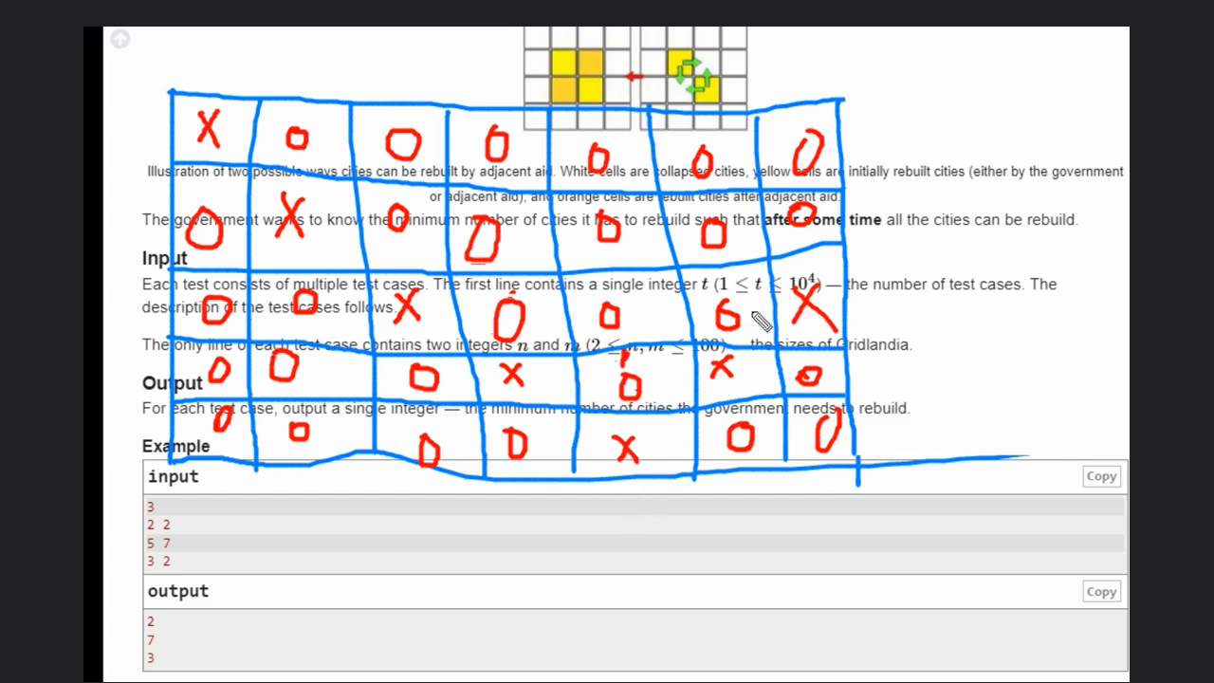
mouse_move(672, 476)
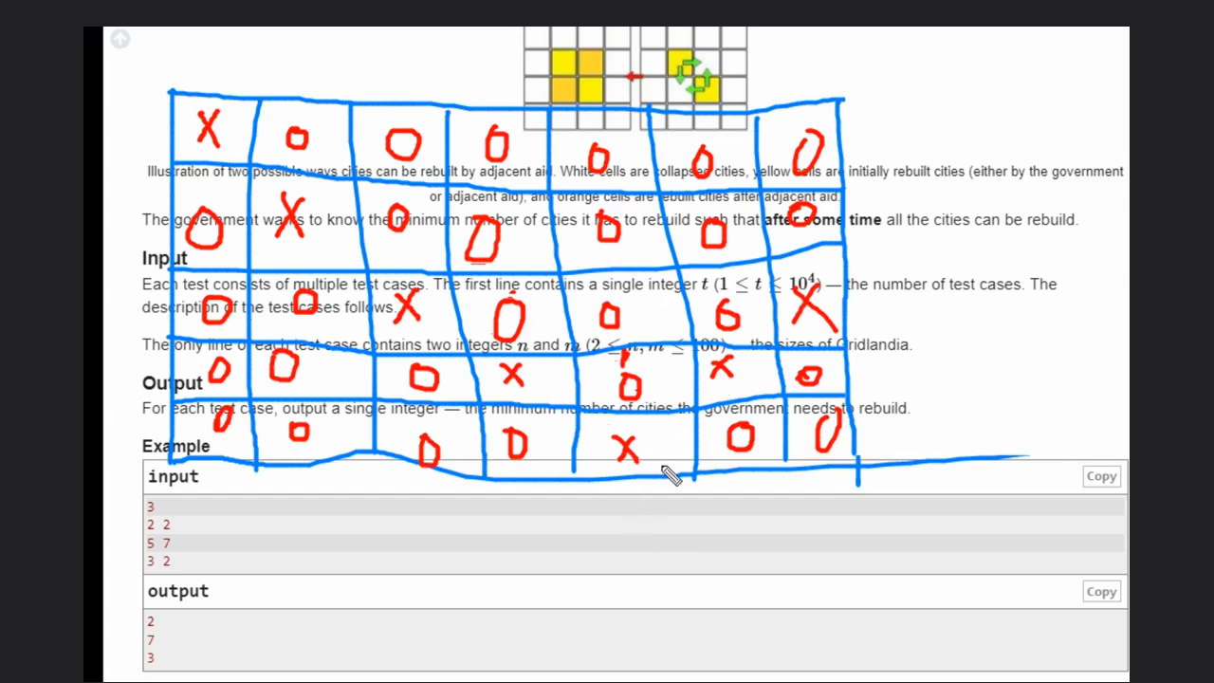
mouse_move(839, 242)
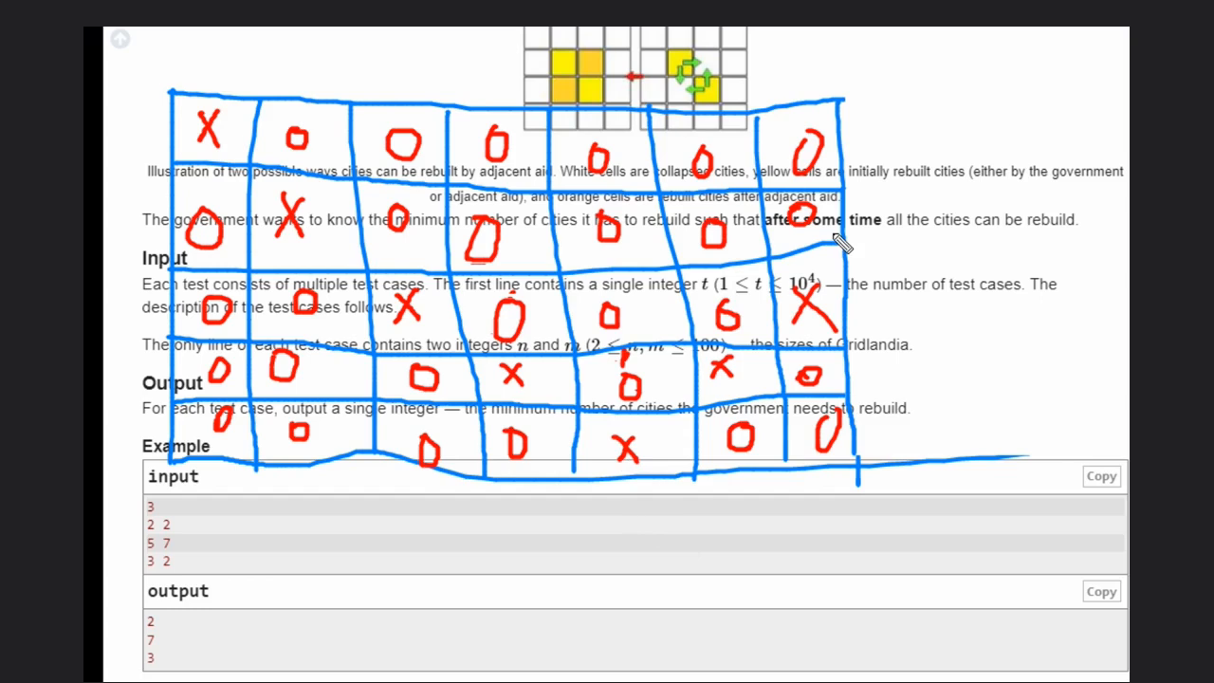
mouse_move(801, 436)
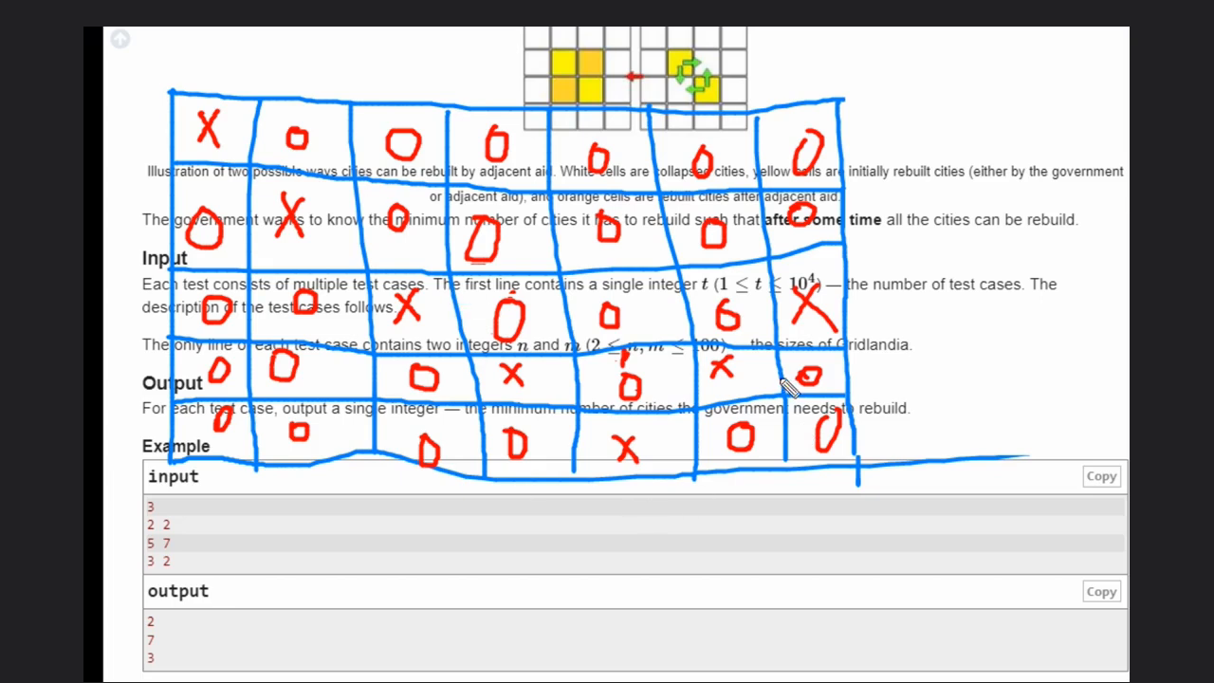
mouse_move(683, 493)
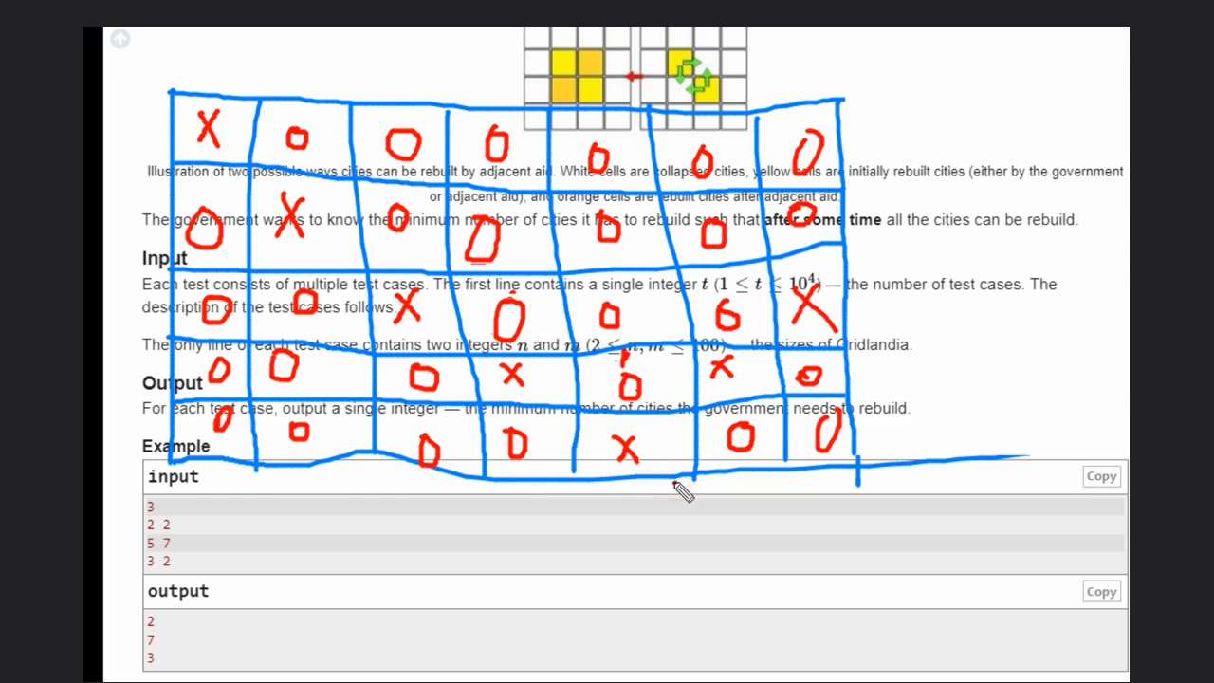
mouse_move(299, 284)
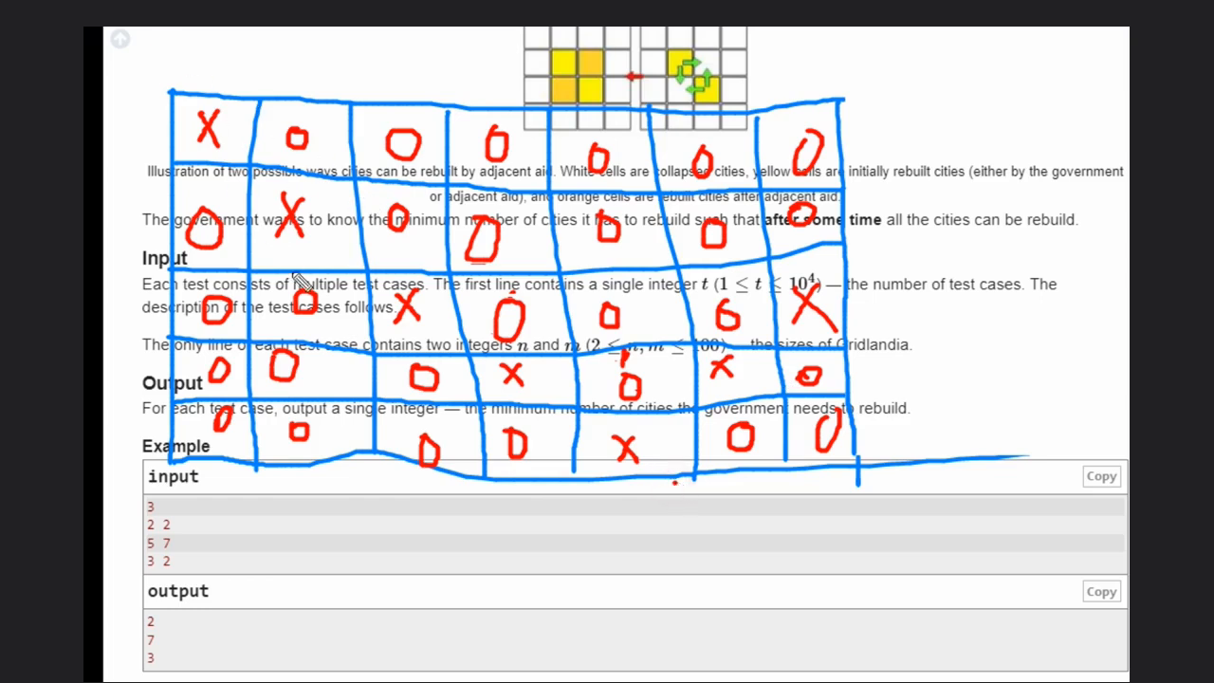
mouse_move(683, 474)
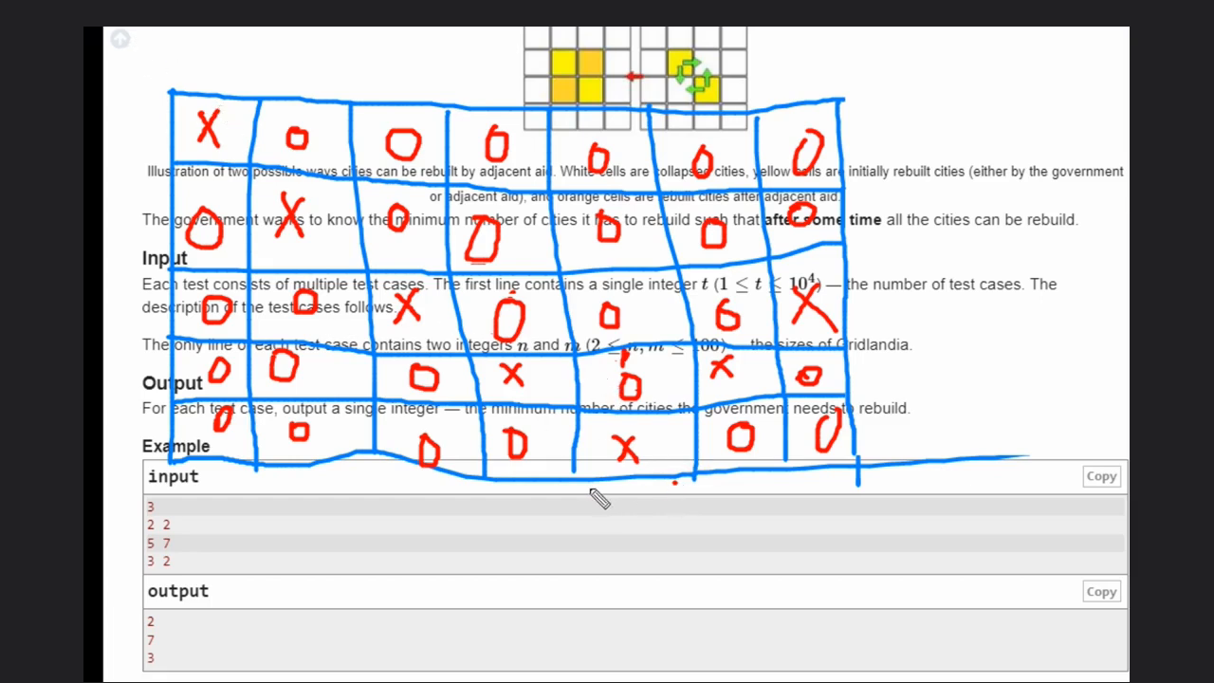
mouse_move(966, 204)
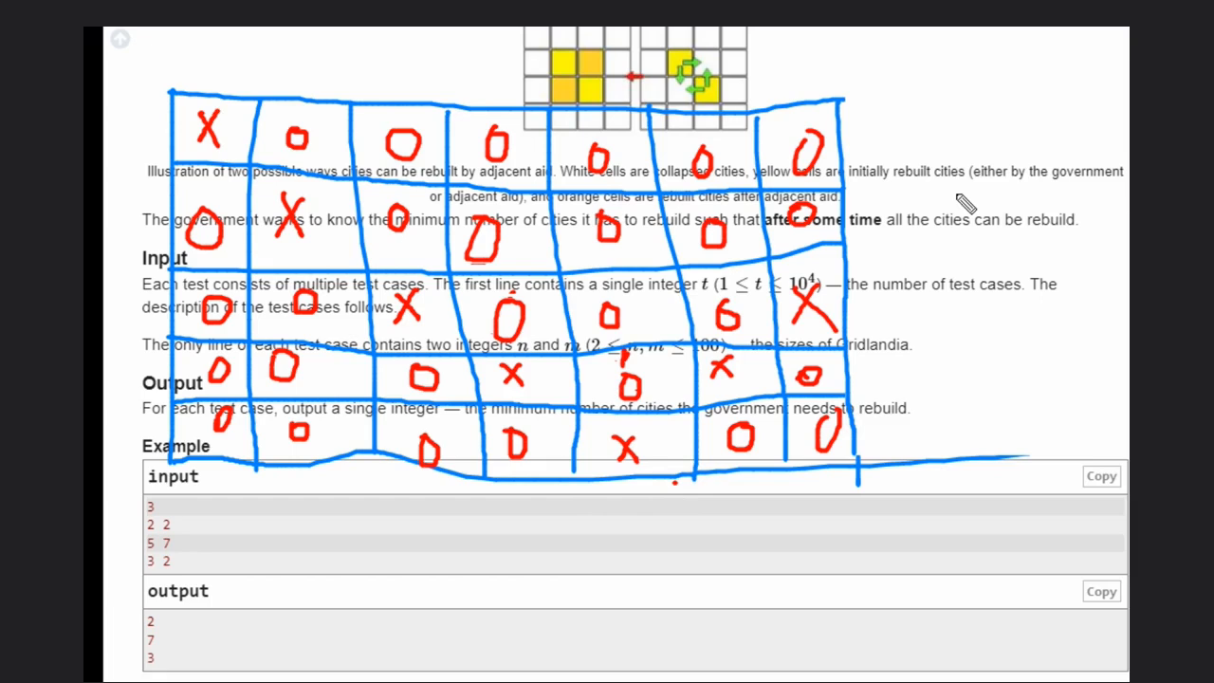